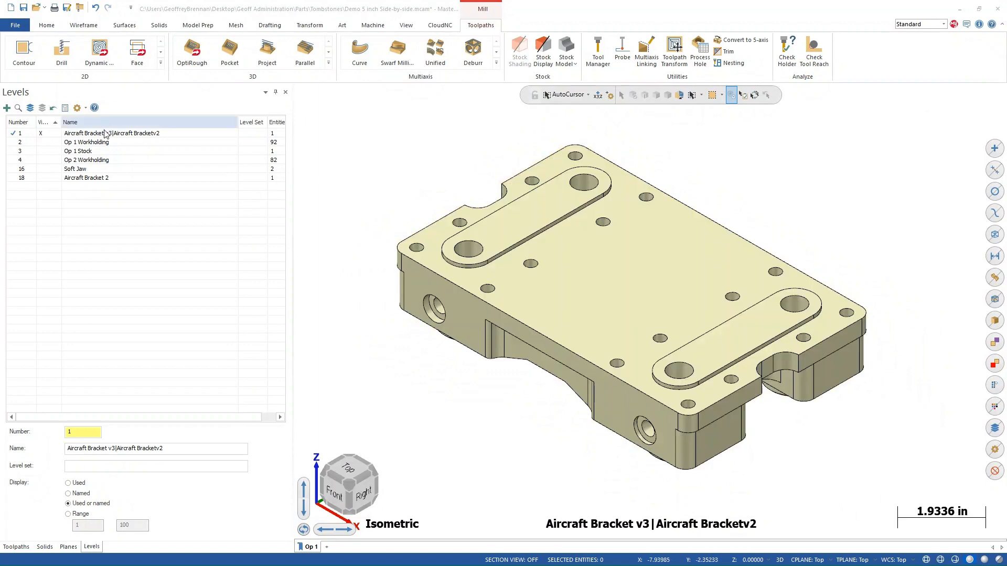
Show Op 1 and Op 2 Workholding, Soft Jaw and Aircraft Bracket 2 levels; hide Op 1 Stock.
left_click(86, 142)
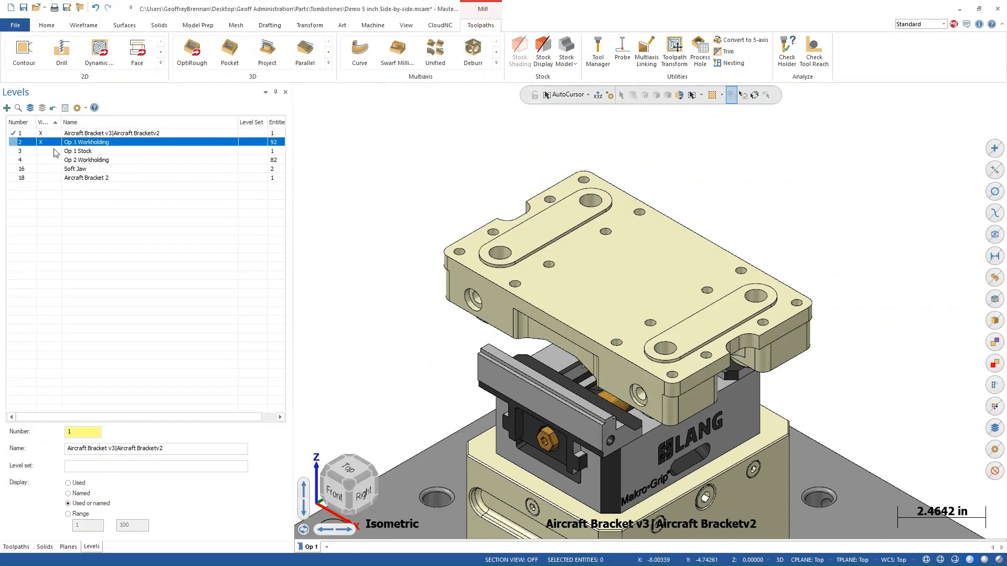
left_click(86, 151)
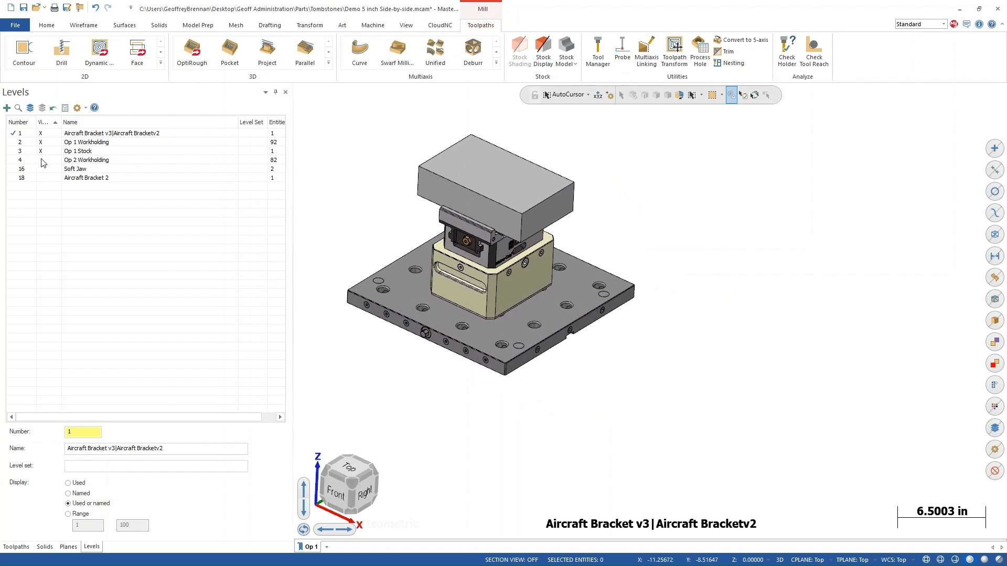
left_click(86, 160)
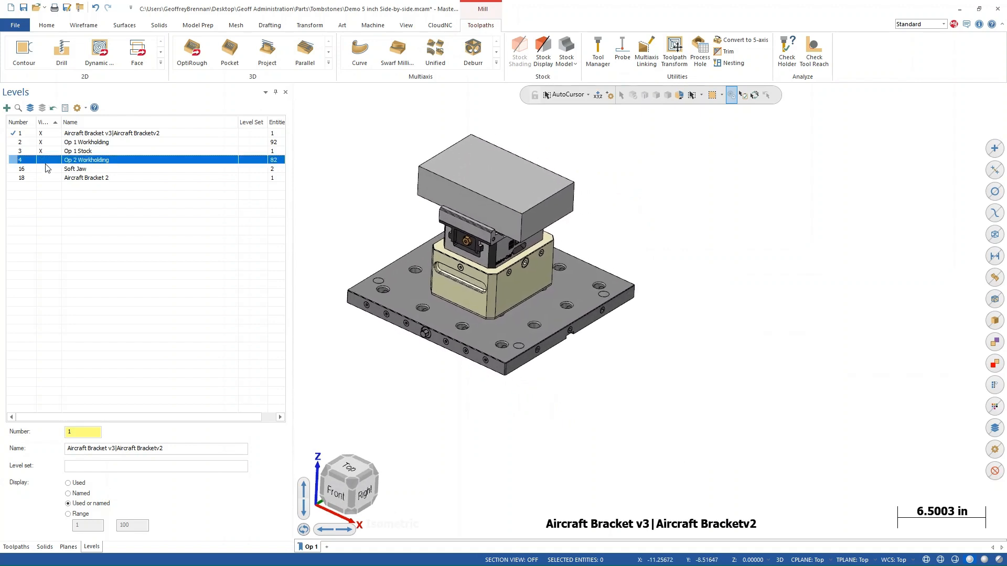
left_click(41, 159)
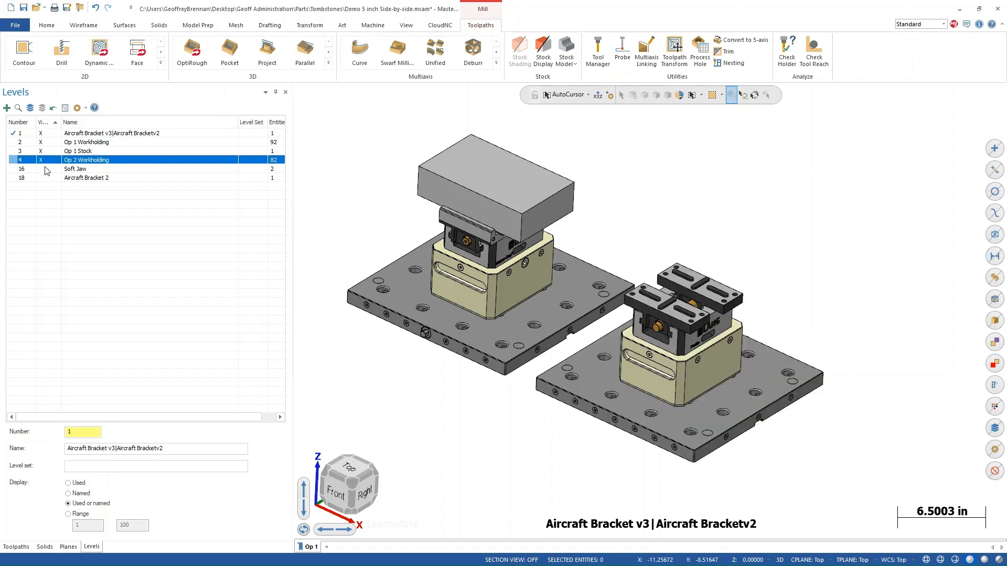
left_click(75, 169)
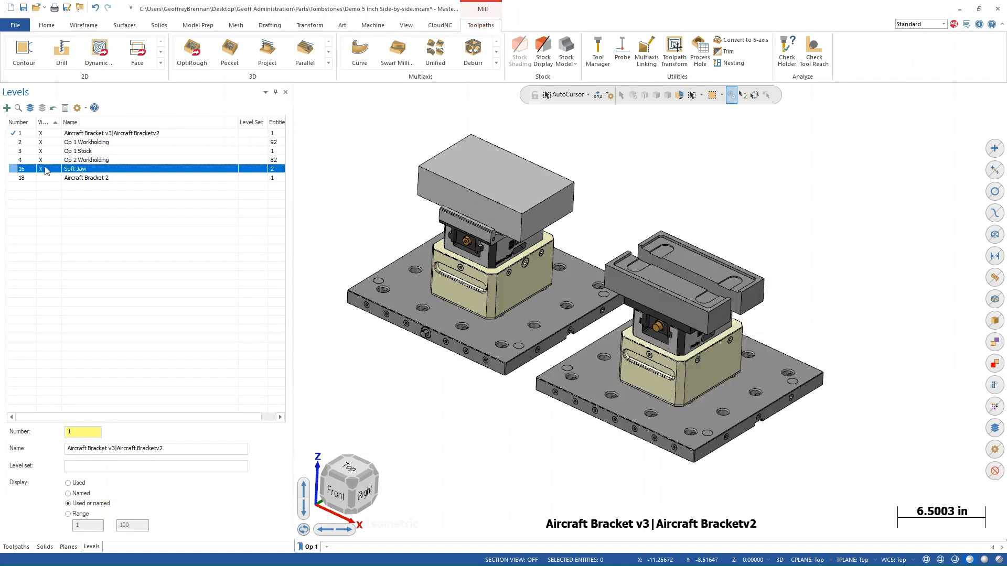
left_click(86, 177)
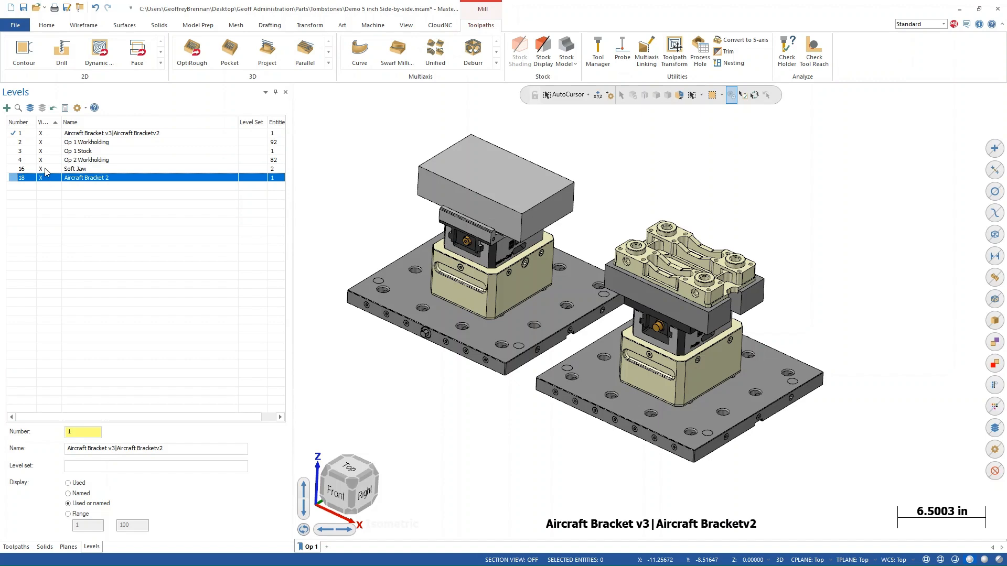
left_click(77, 151)
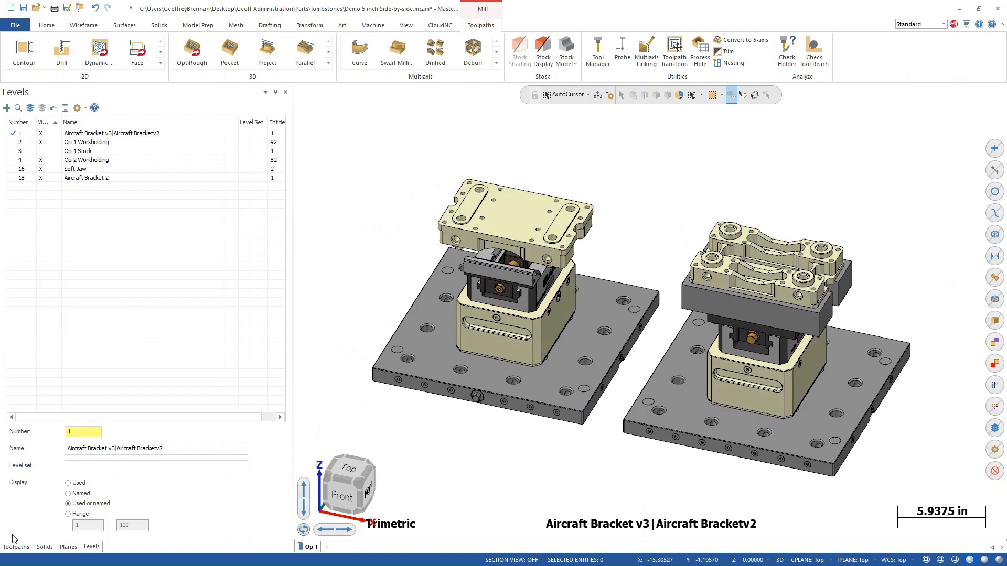
Review Machine Group-1's stock setup and accept it.
left_click(15, 546)
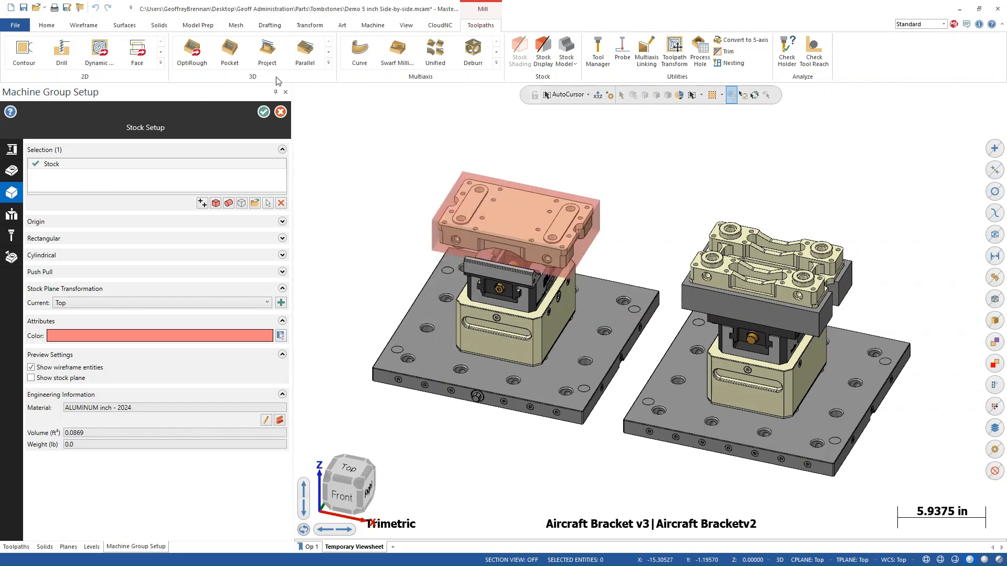
left_click(11, 171)
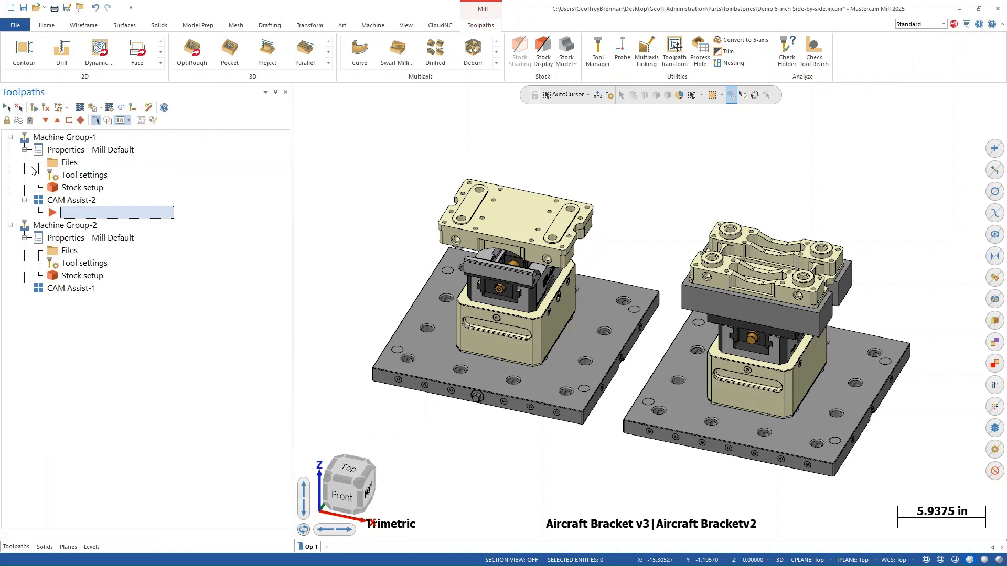
Launch CAM Assist after saving the file, and uncheck Machine Group-2 under Setup orientation.
left_click(440, 26)
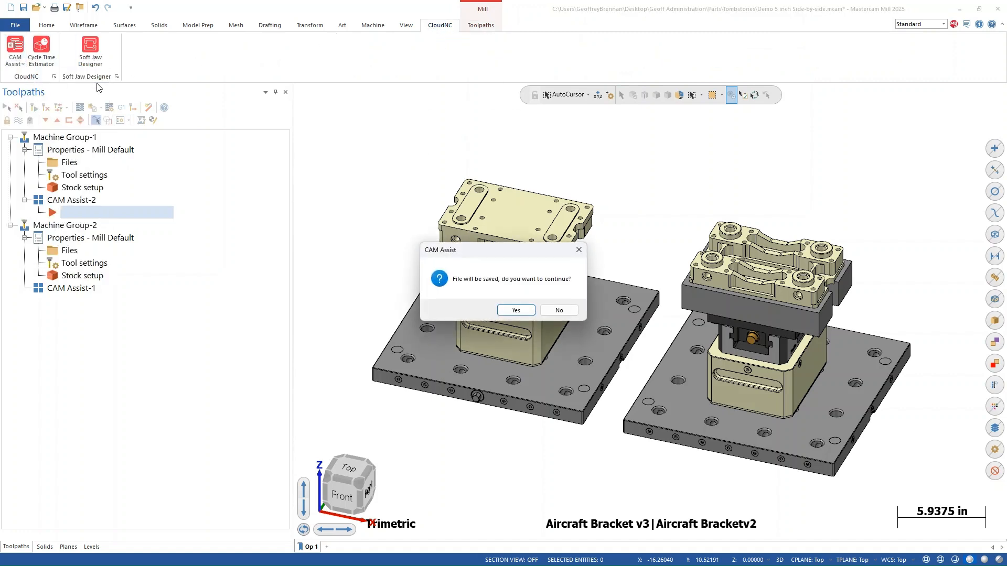
left_click(515, 310)
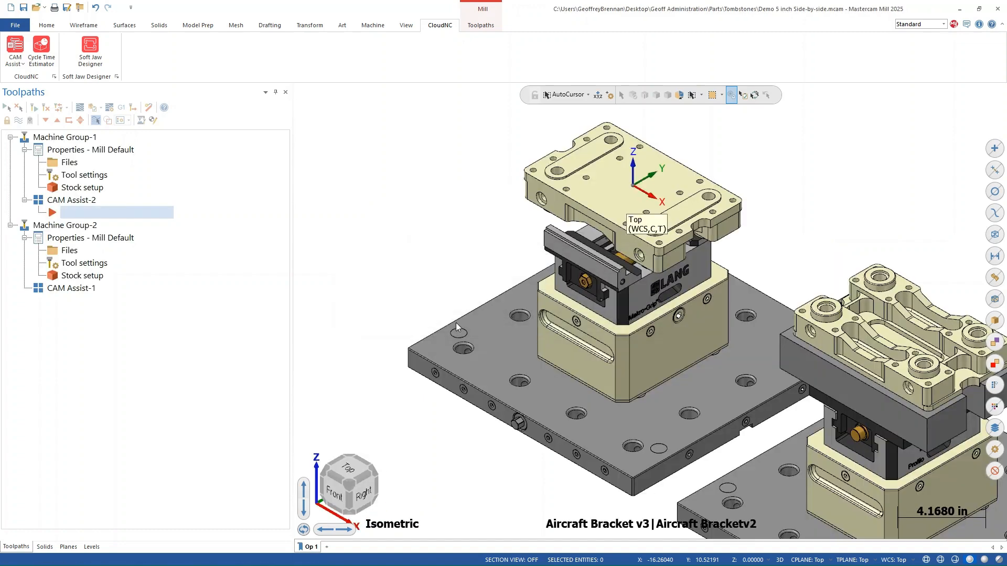
left_click(14, 52)
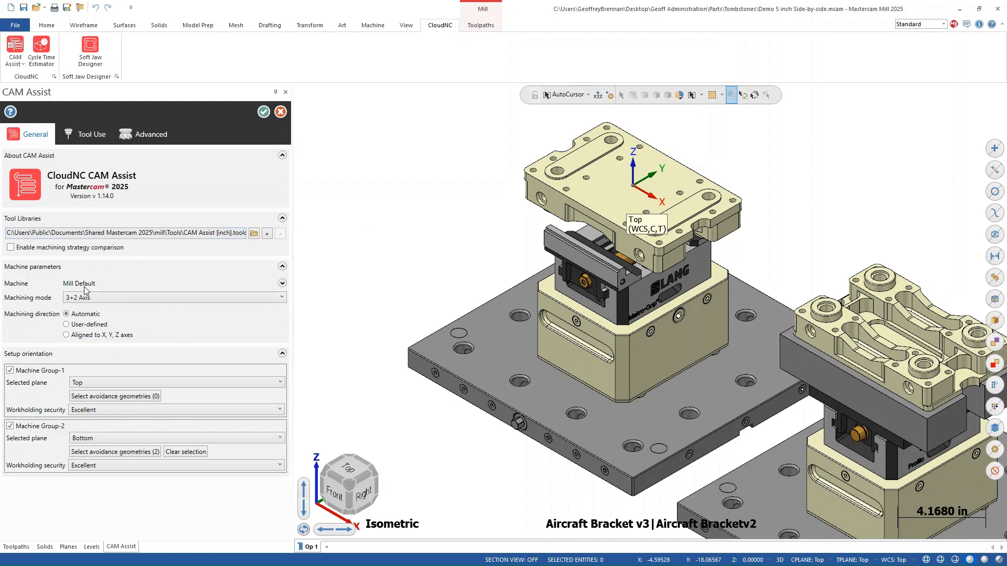
left_click(66, 334)
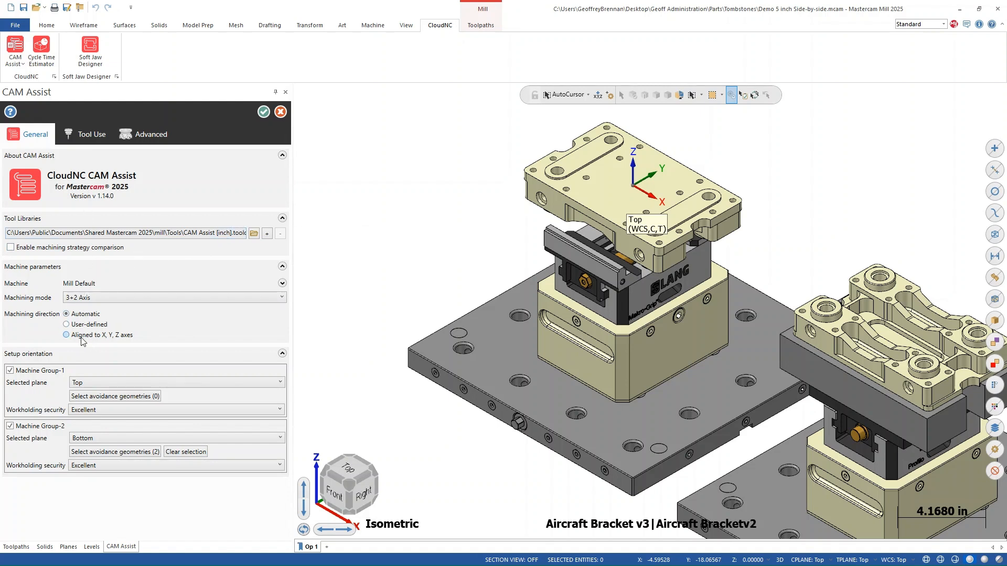
left_click(10, 426)
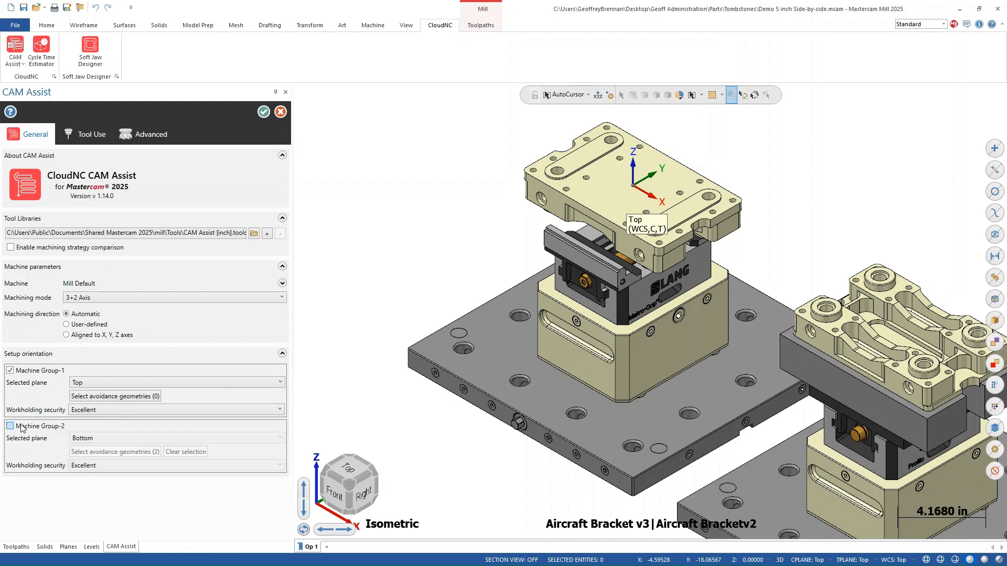
left_click(114, 396)
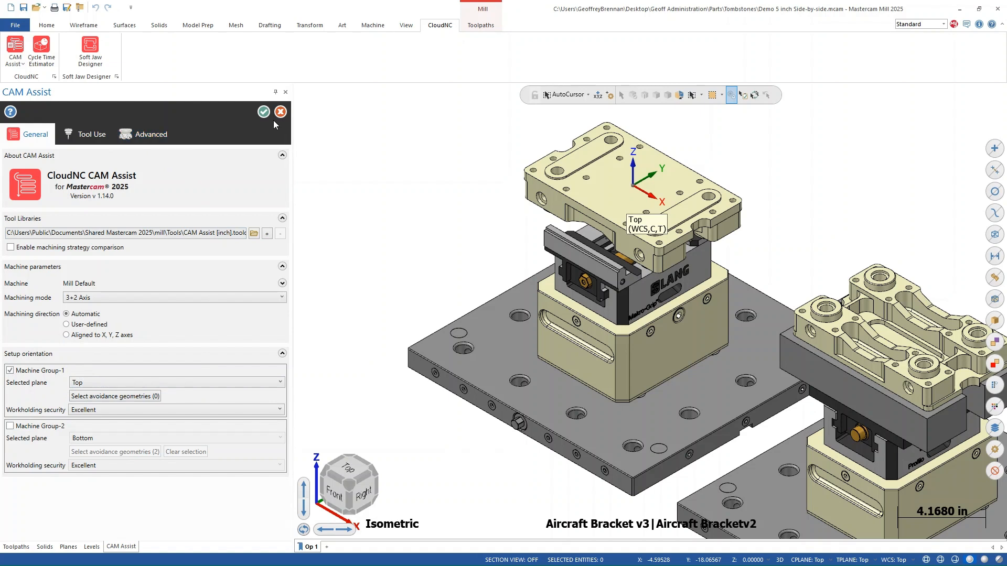
mouse_move(220, 409)
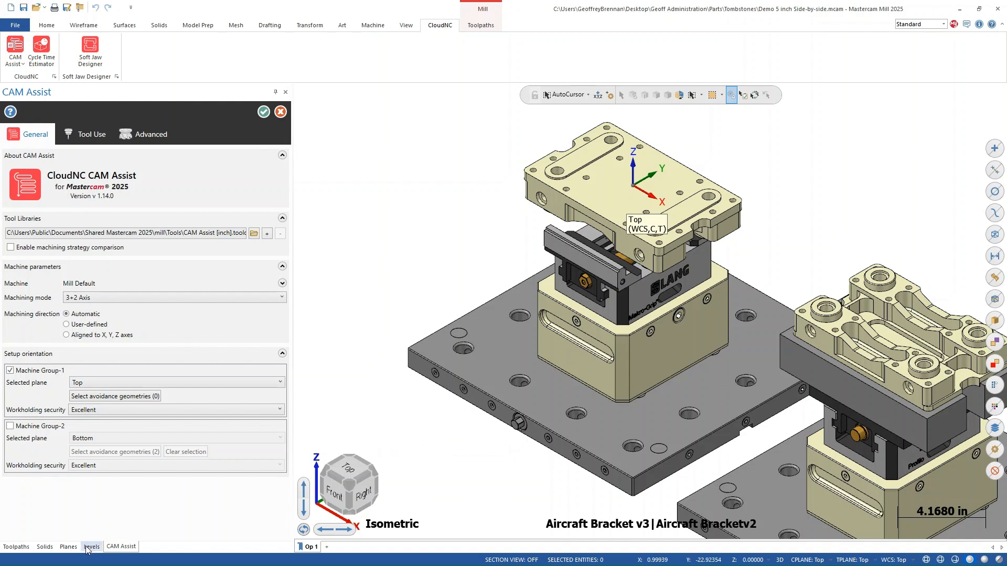
Hide the Op 2 Workholding, Soft Jaw and Aircraft Bracket 2 levels.
left_click(92, 546)
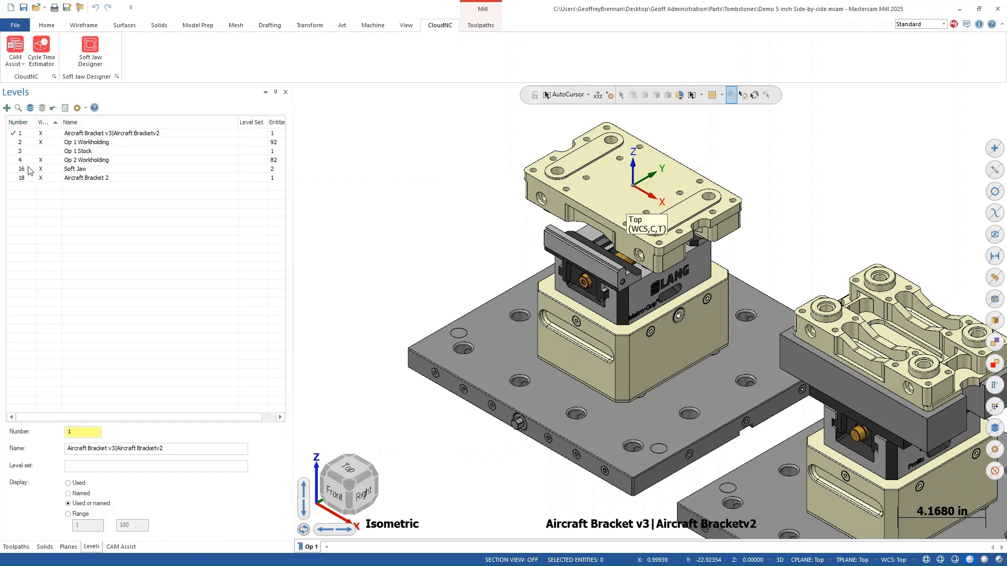
left_click(86, 177)
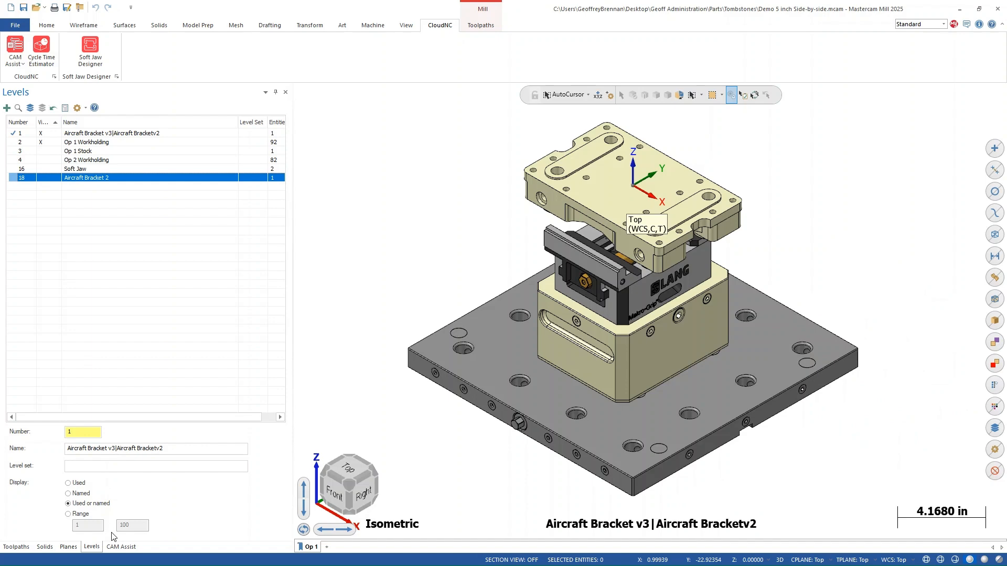
left_click(15, 547)
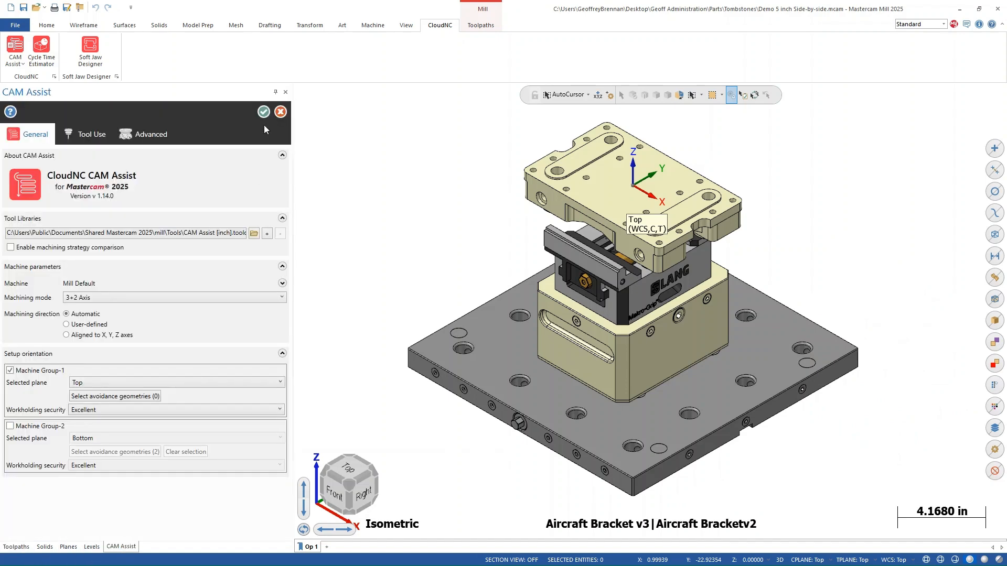
Run CAM Assist to compute 36 operations for Machine Group-1, declining toolpath generation.
left_click(263, 111)
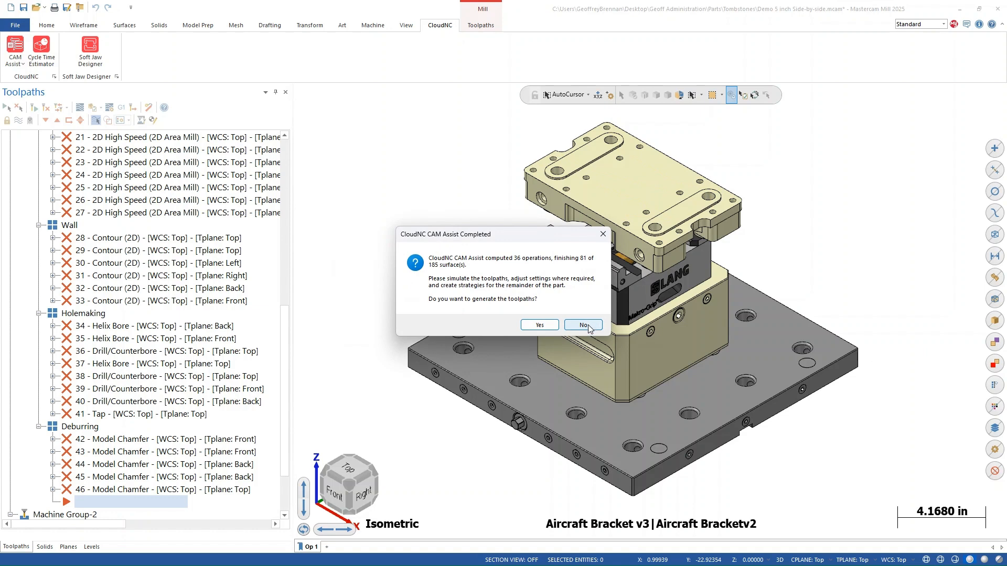
left_click(581, 325)
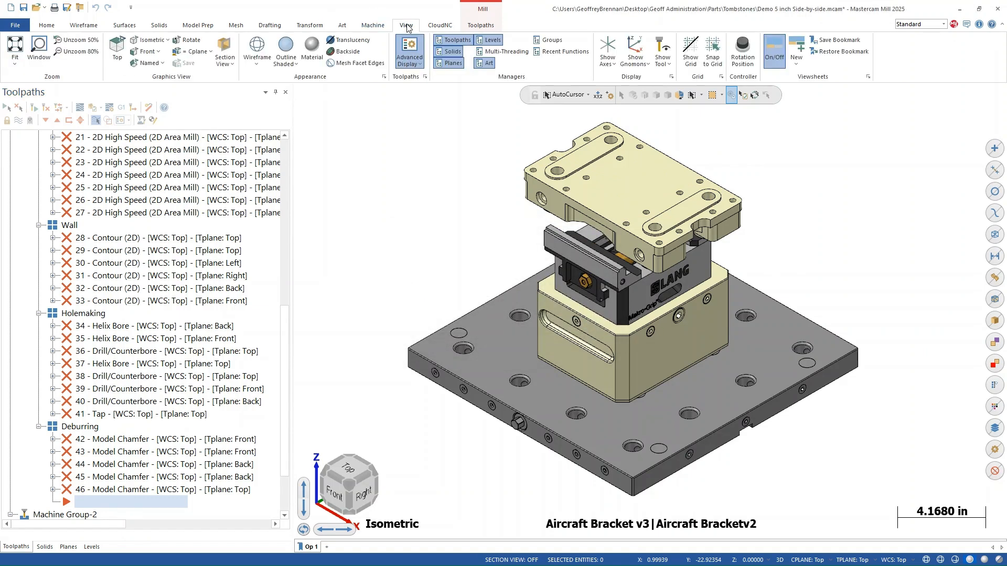
Regenerate Machine Group-1's dirty operations so the tool motion displays.
left_click(507, 52)
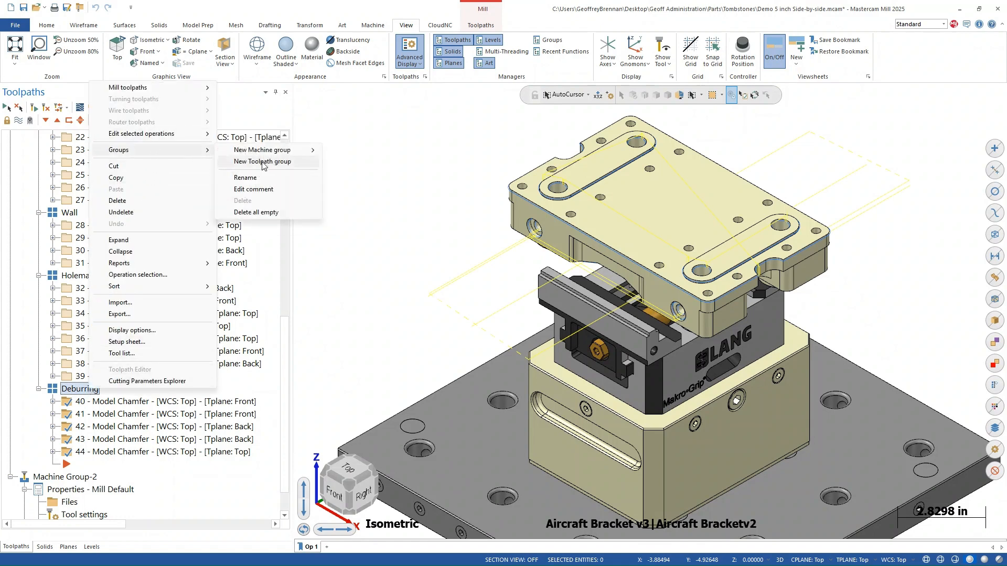
Add a new toolpath group under Machine Group-1 named 'Stock model'.
left_click(263, 161)
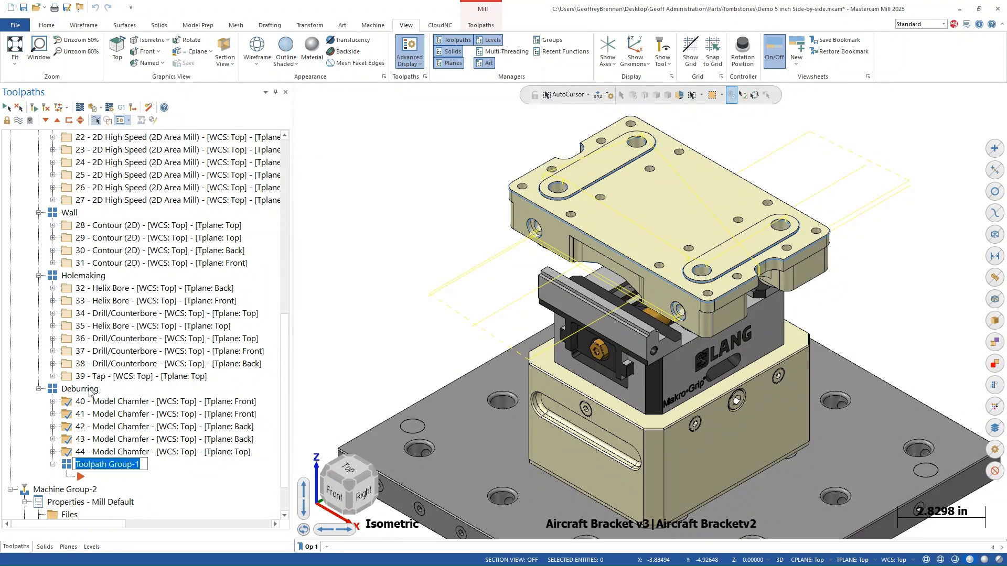
type("Stock model")
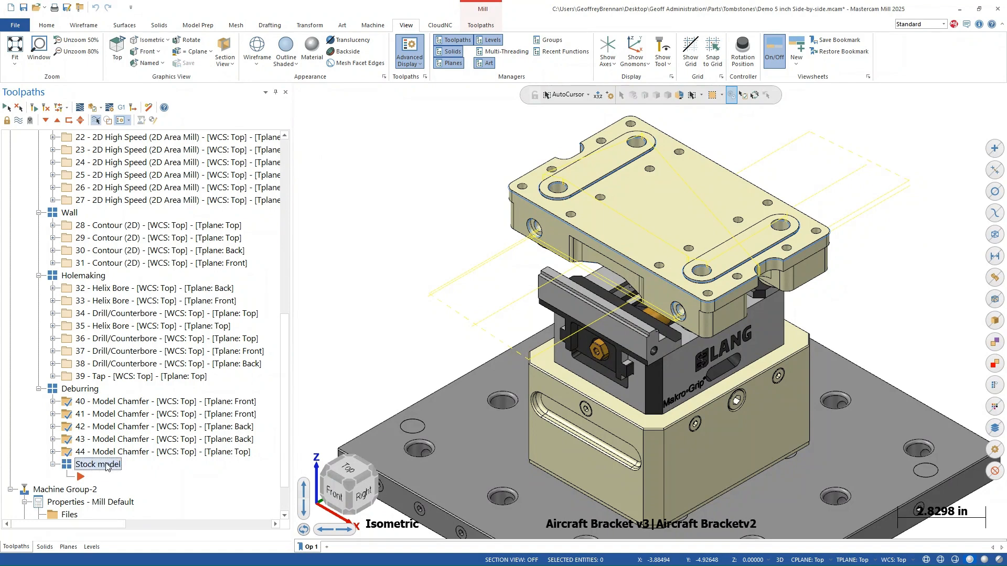
right_click(80, 389)
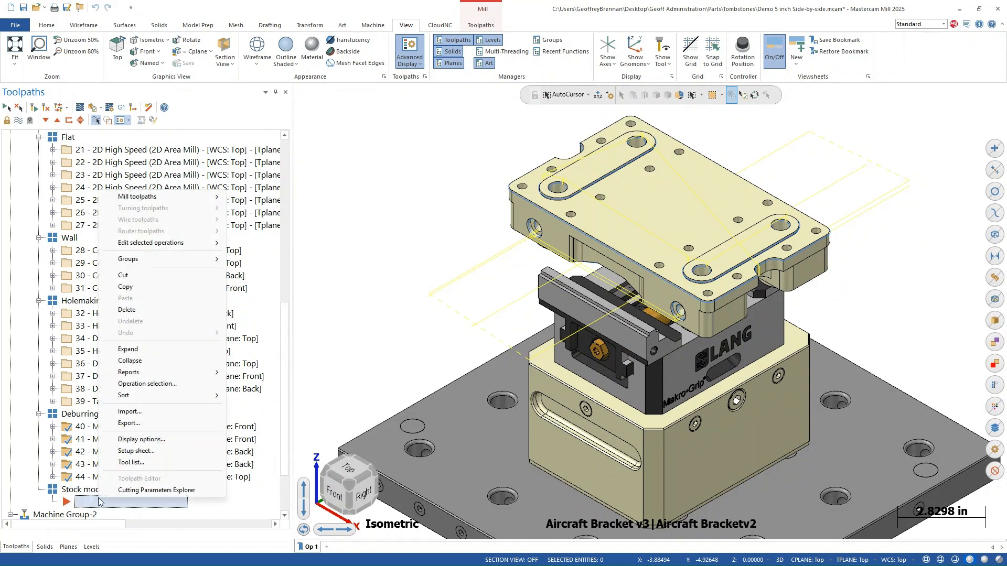
mouse_move(160, 197)
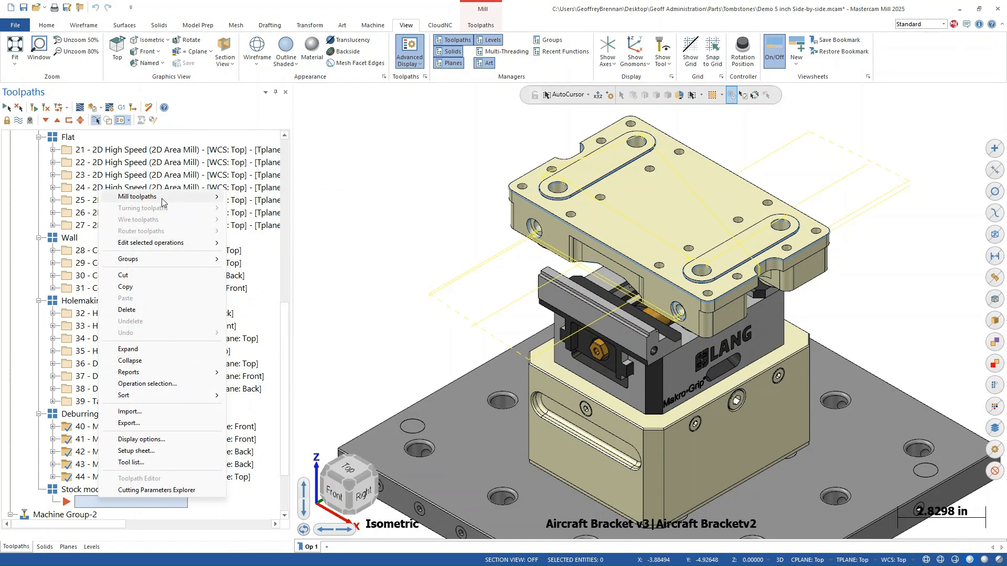
mouse_move(138, 197)
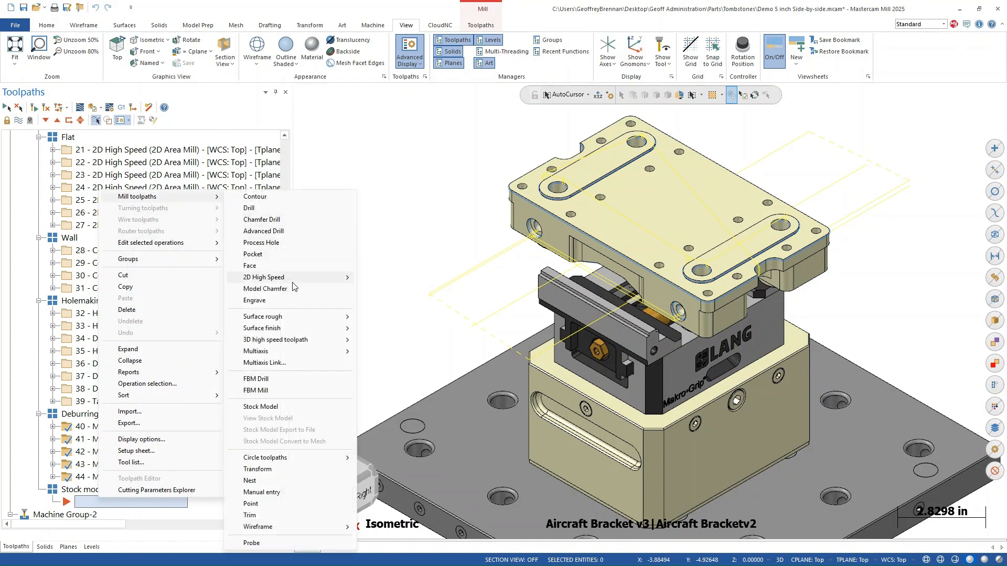
Create a Stock Model operation from Mill toolpaths in the Stock model group.
left_click(260, 407)
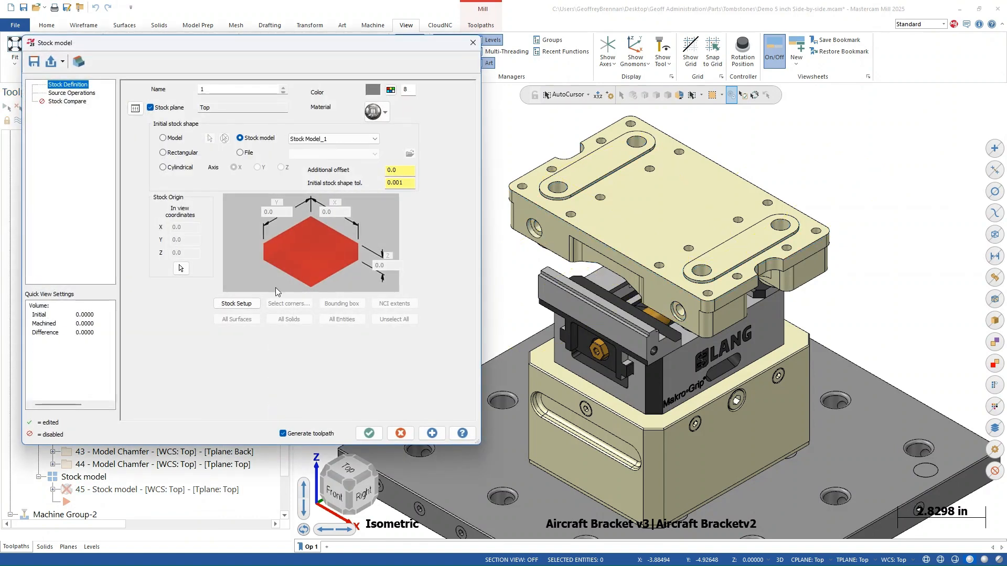
Make the stock model cyan, review its source operations, and generate it.
left_click(371, 90)
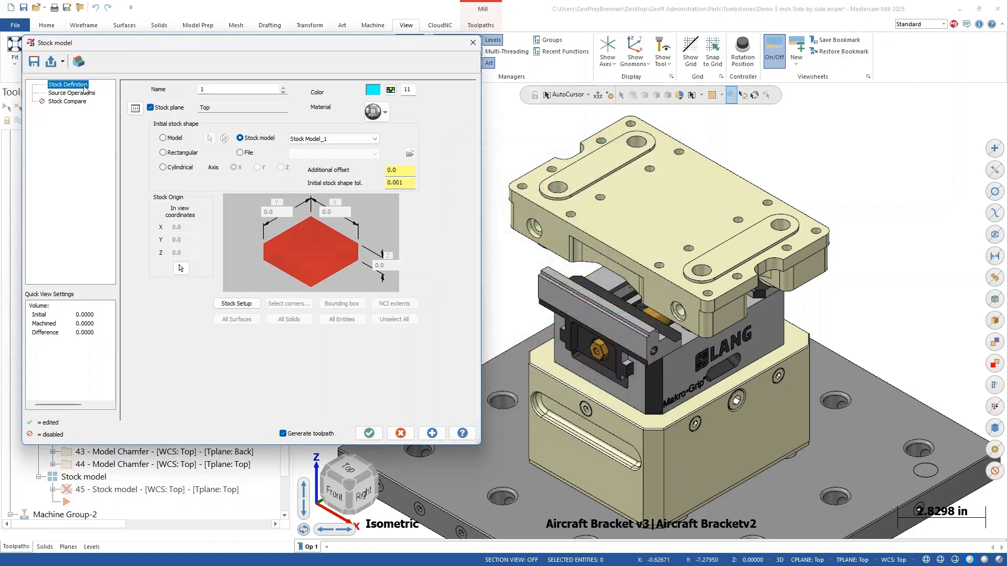
left_click(72, 92)
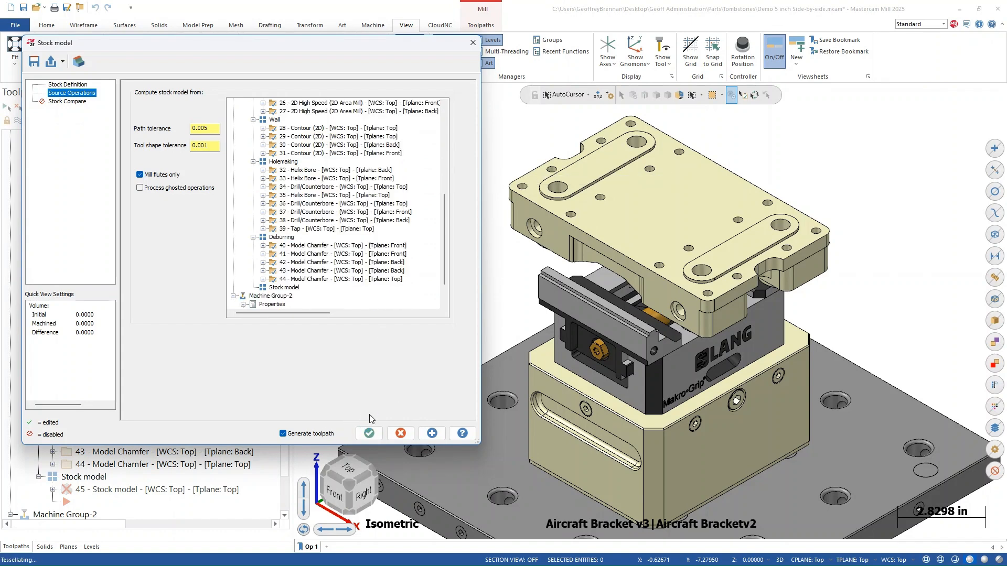
left_click(368, 433)
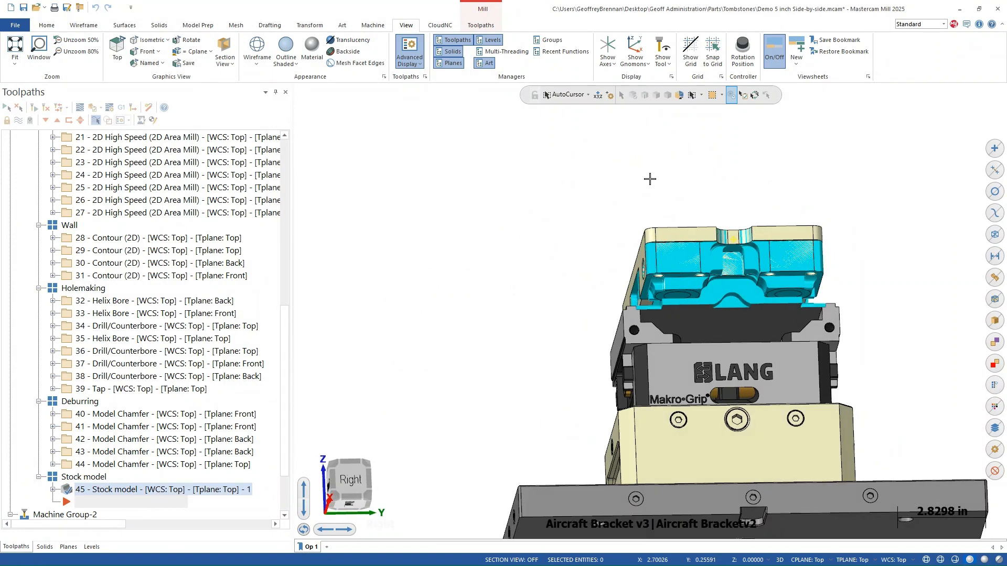
Inspect the cyan machined stock in isometric view and bring up the stock model's actions.
left_click_drag(649, 179, 538, 249)
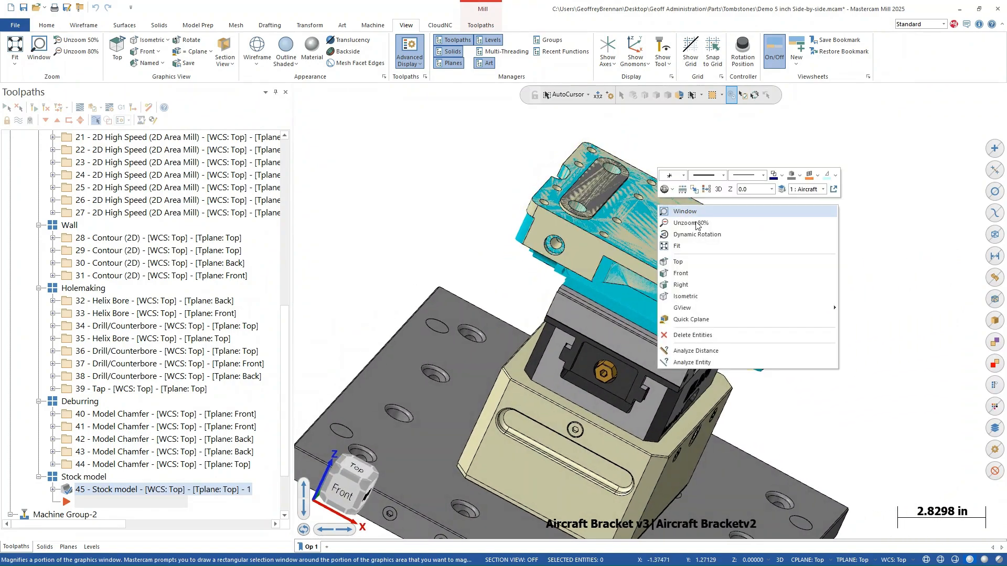
left_click(685, 296)
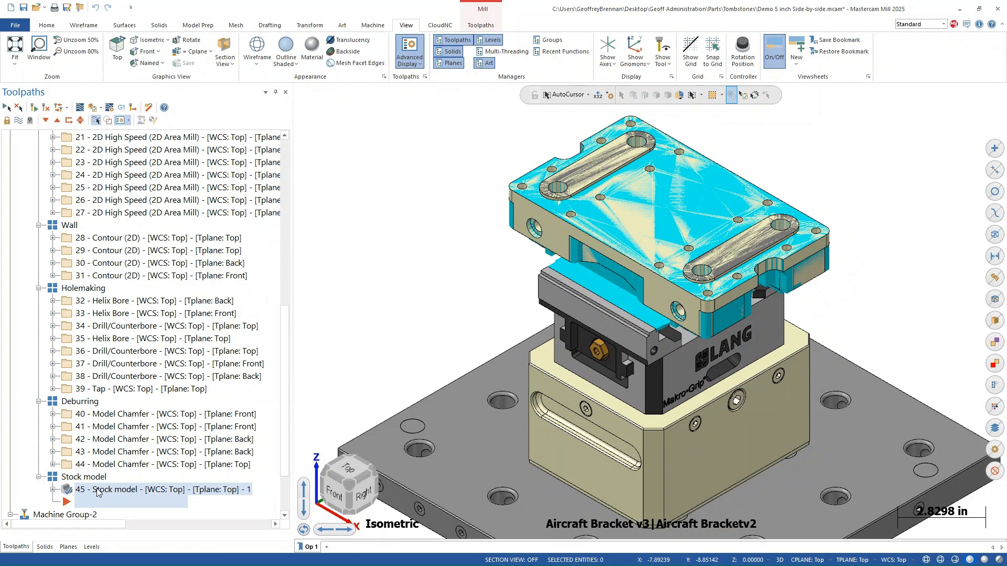
right_click(96, 489)
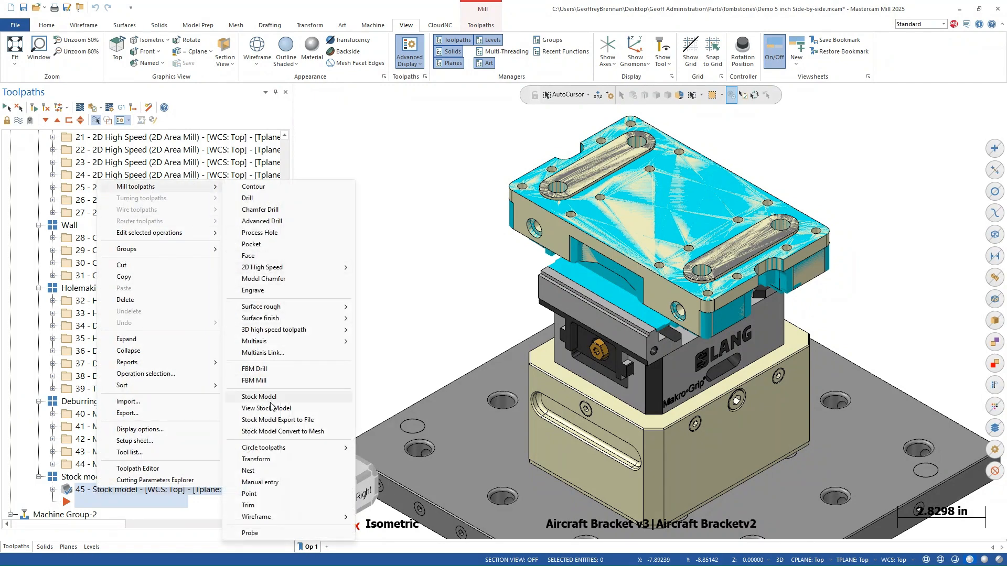
mouse_move(300, 434)
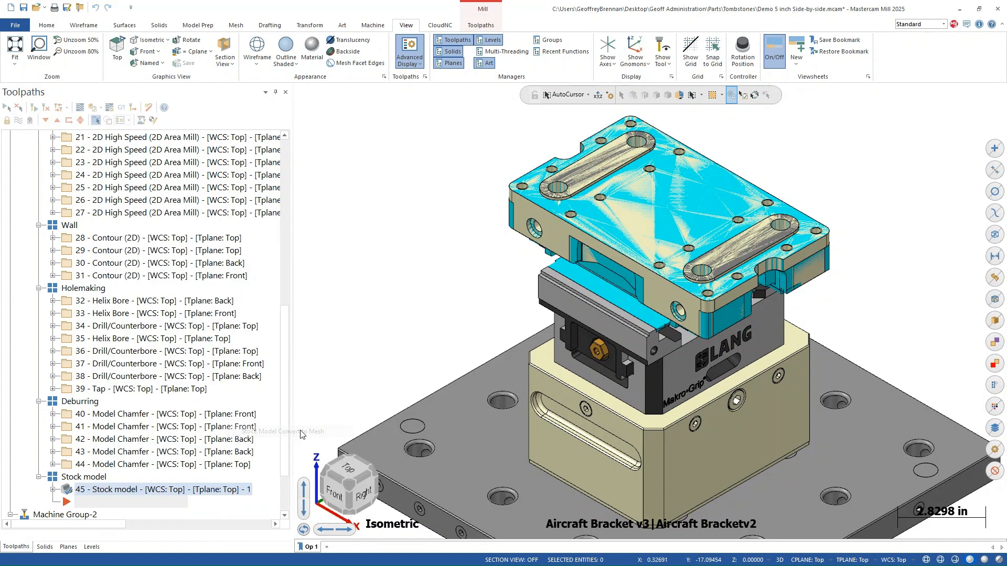
mouse_move(77, 541)
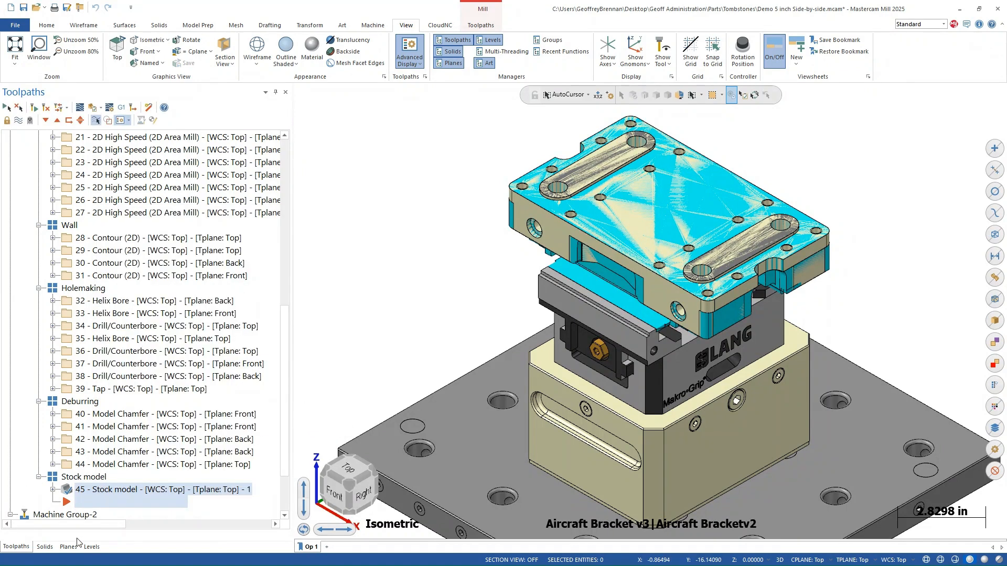
Hide levels 1 and 2, show levels 4 and 18, and select the stock mesh.
left_click(91, 547)
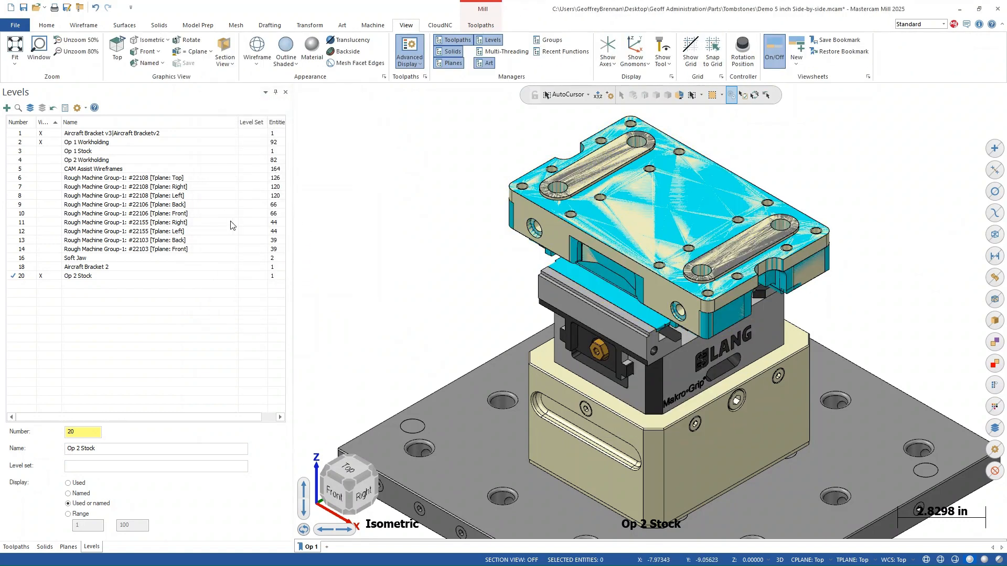
left_click(112, 133)
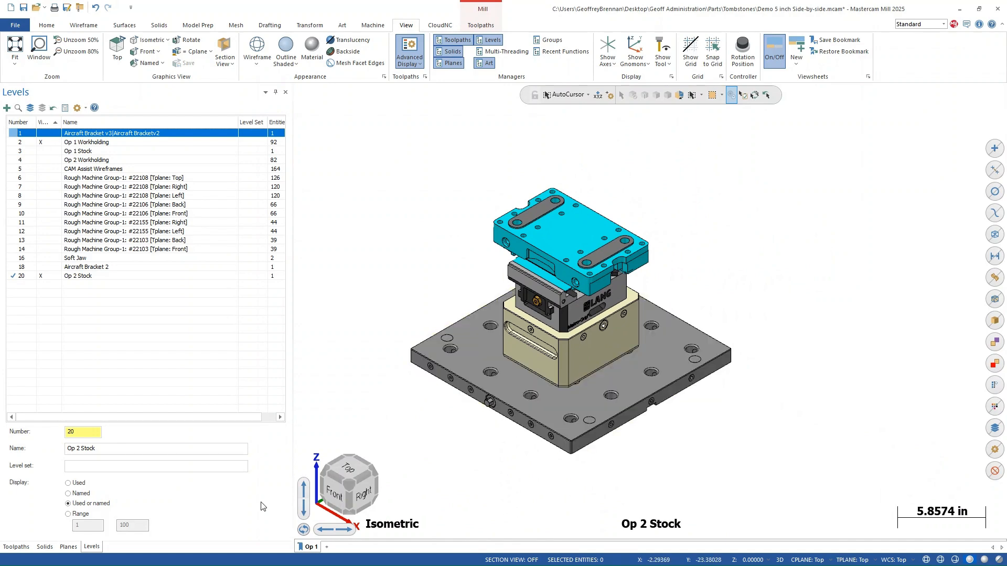
left_click(87, 159)
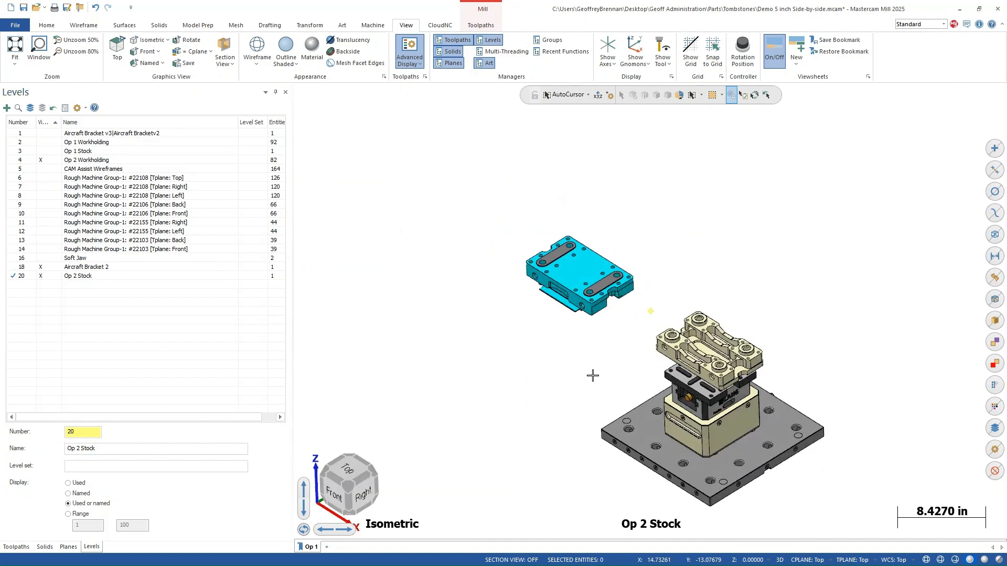
left_click(146, 51)
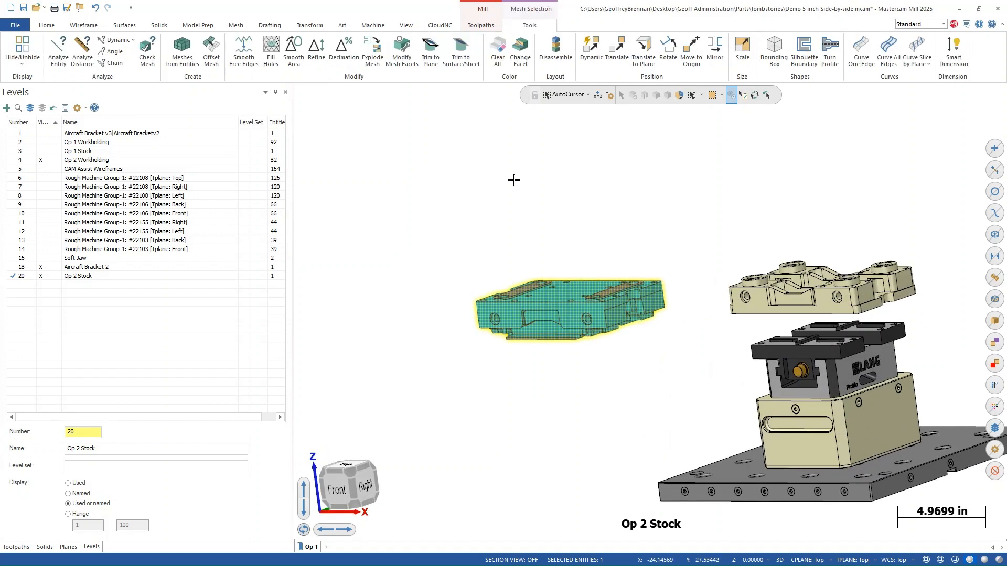
Dynamically move the stock mesh onto the Op 2 bracket in Front view.
left_click(309, 25)
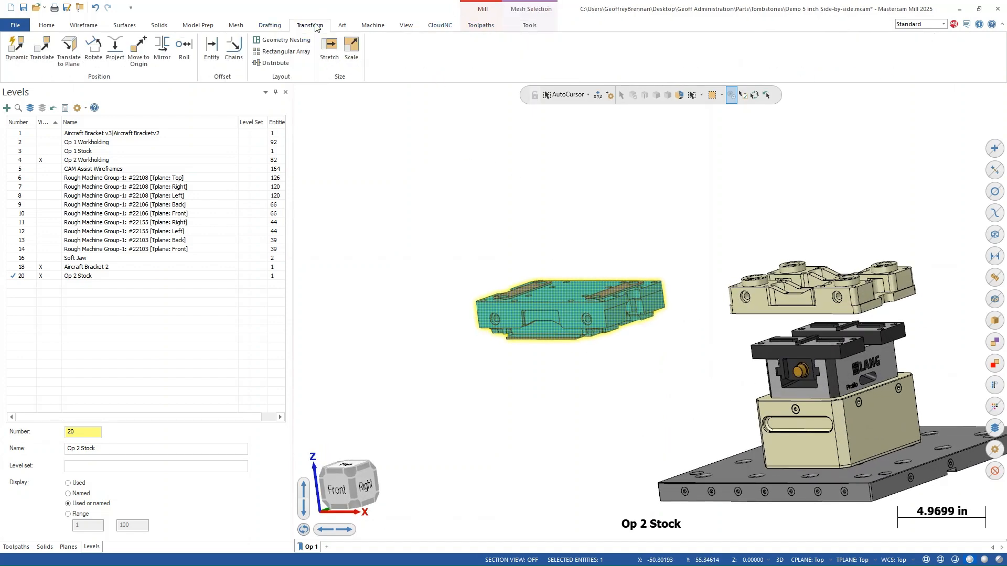
left_click(15, 48)
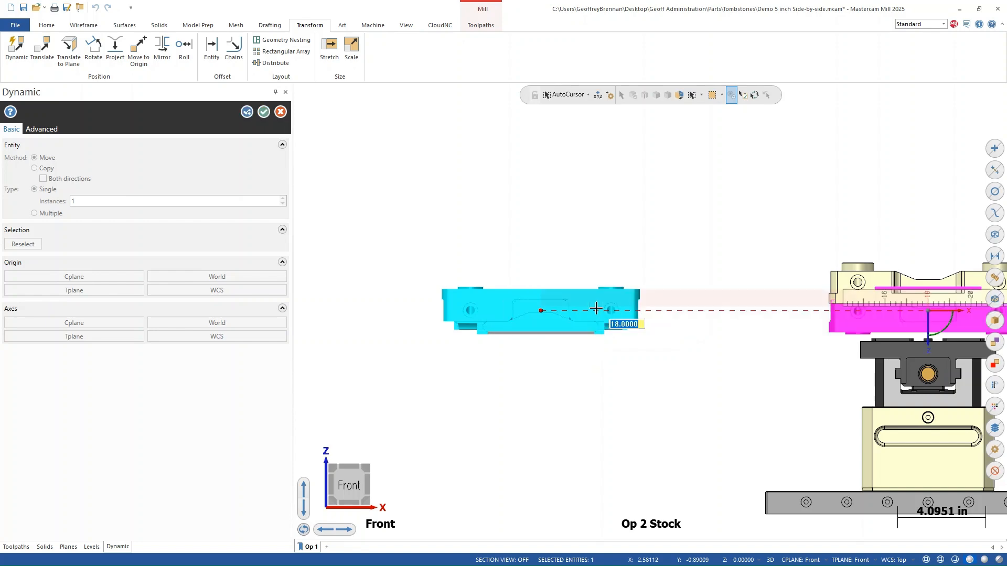
mouse_move(610, 302)
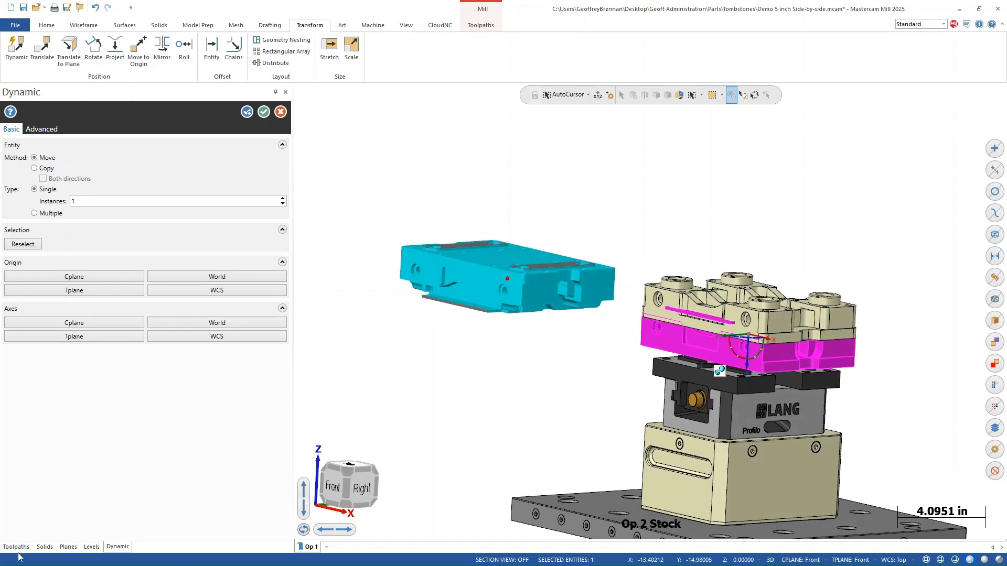
left_click(15, 547)
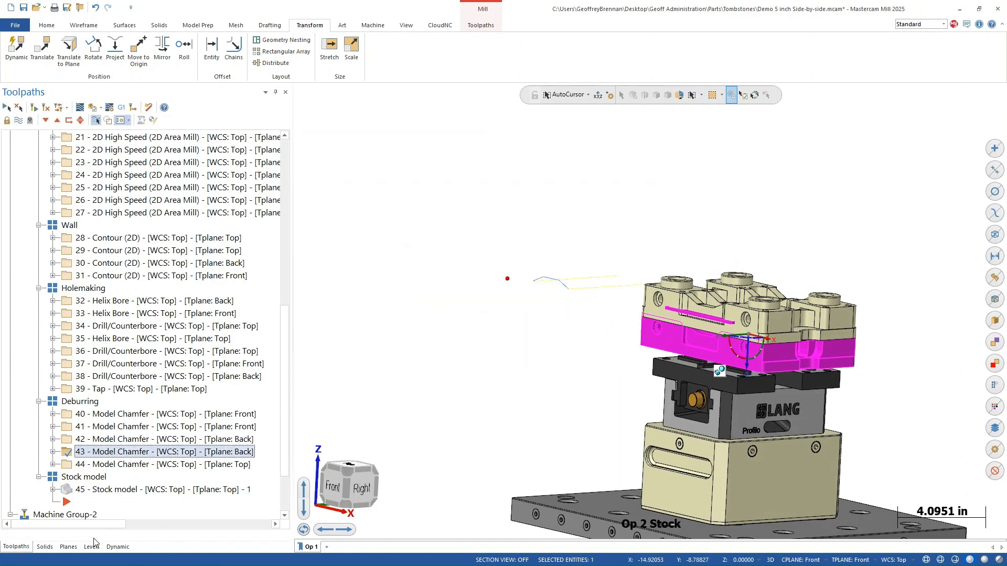
In Right view, snap the move origin to the slot centre and seat the mesh over the bracket.
left_click(15, 48)
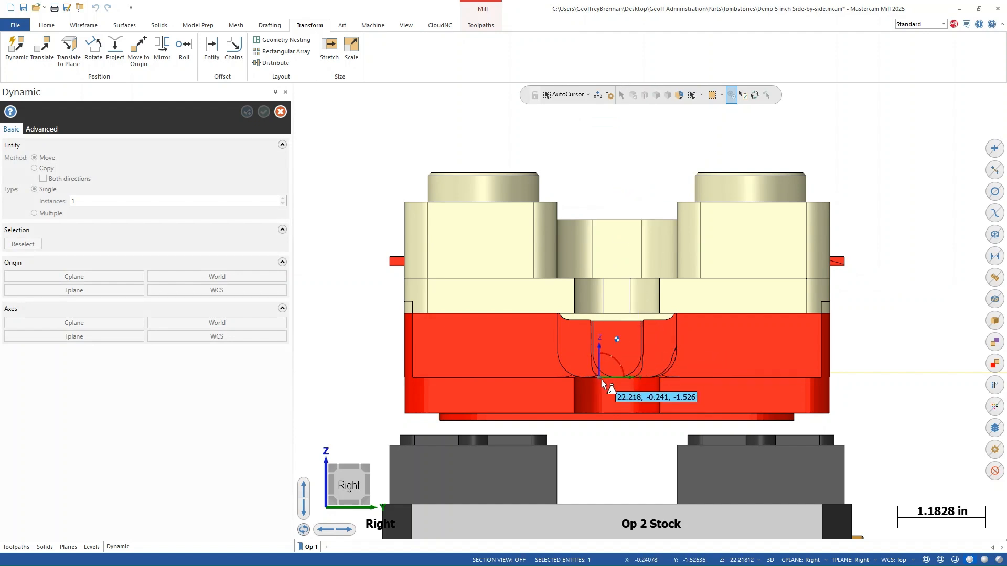
left_click_drag(600, 369, 630, 411)
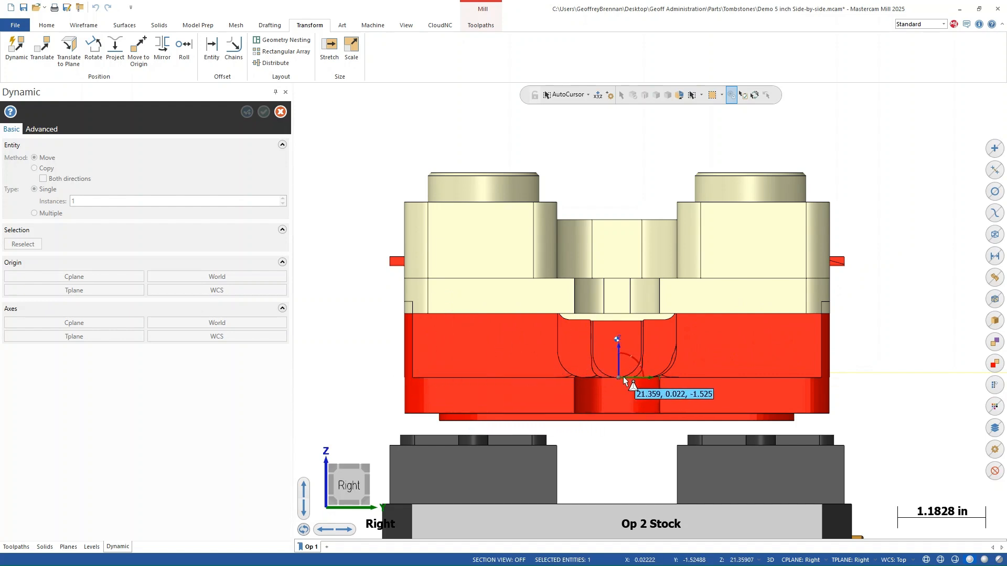
left_click_drag(617, 375, 616, 308)
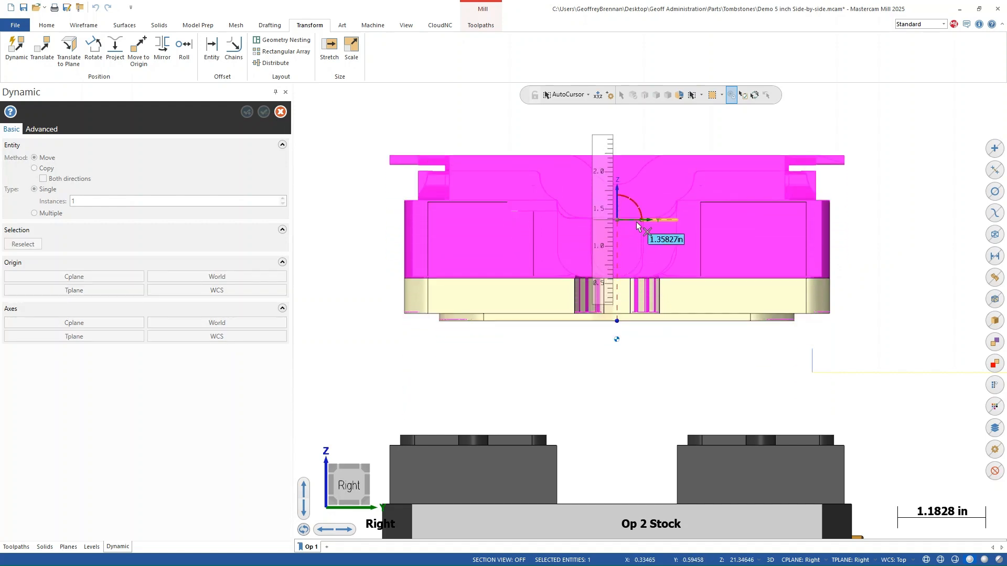
left_click(263, 111)
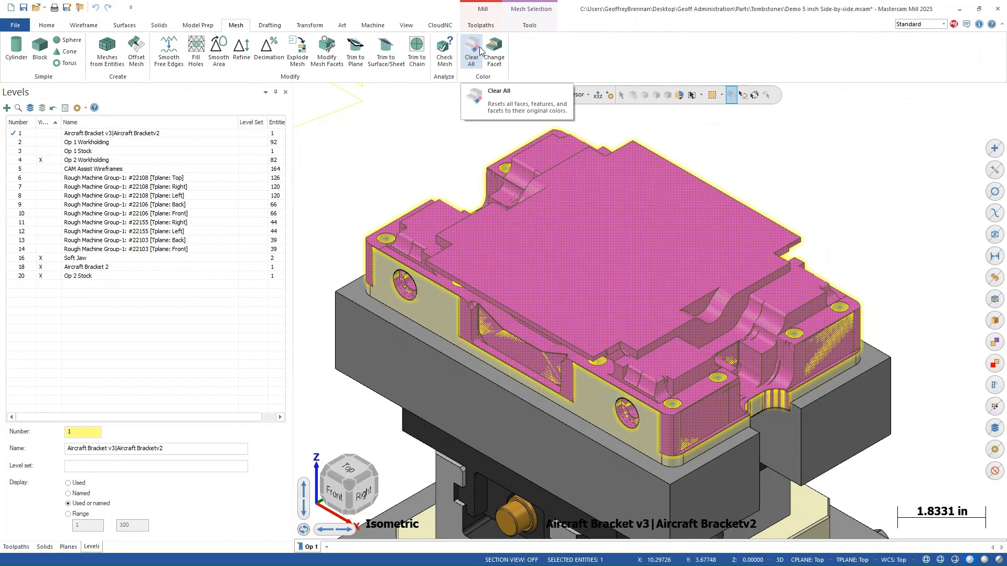
Offset the stock mesh using the Modify method with a 0.01 offset distance.
left_click(135, 50)
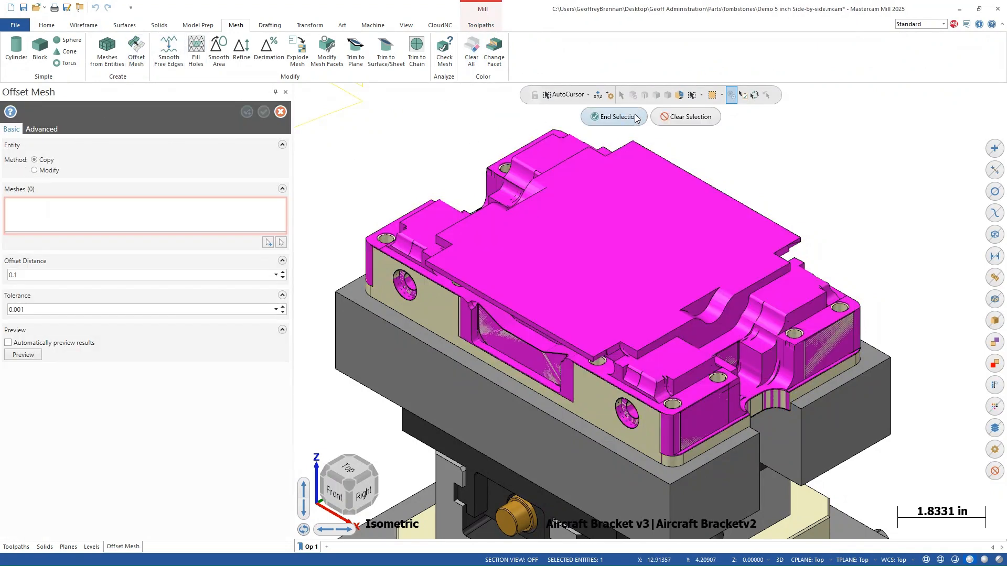
left_click(612, 116)
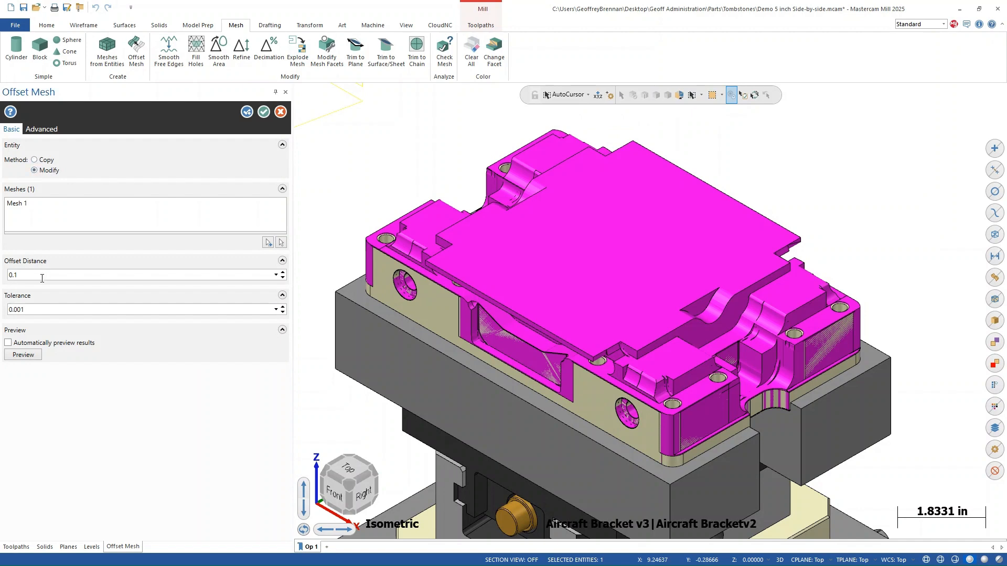
type("0.01")
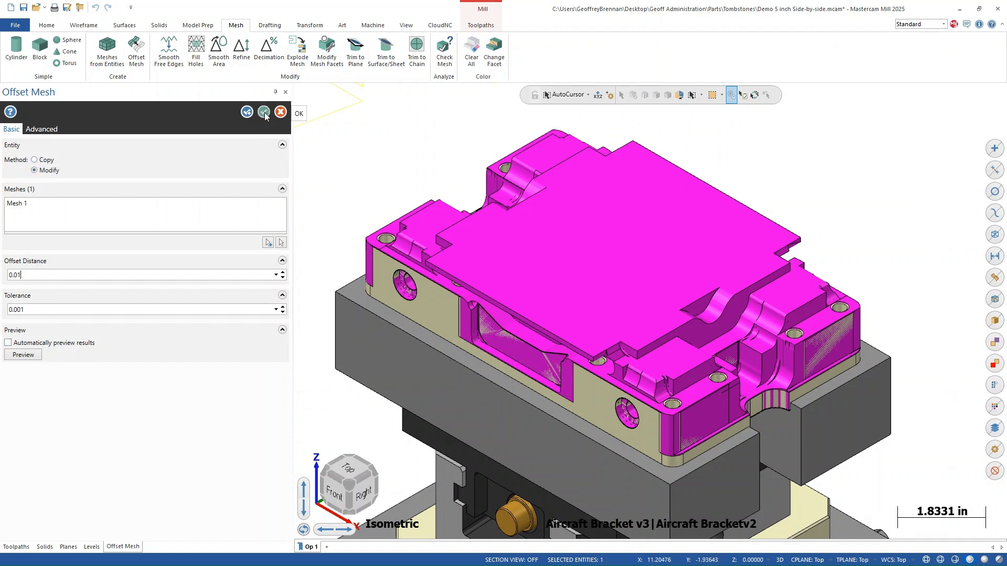
left_click(264, 111)
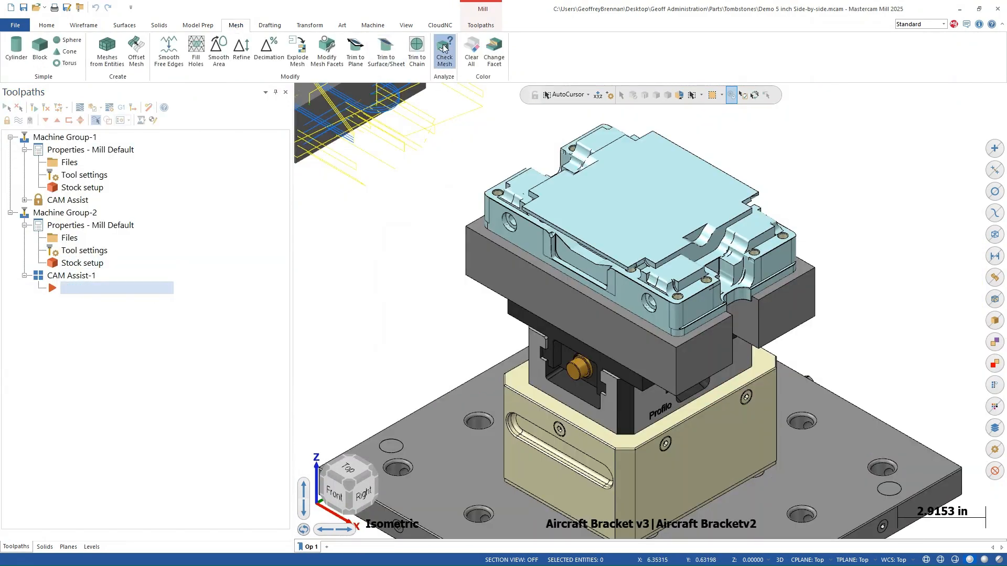
Run Check Mesh on the offset stock with Delete problem facets enabled.
left_click(443, 51)
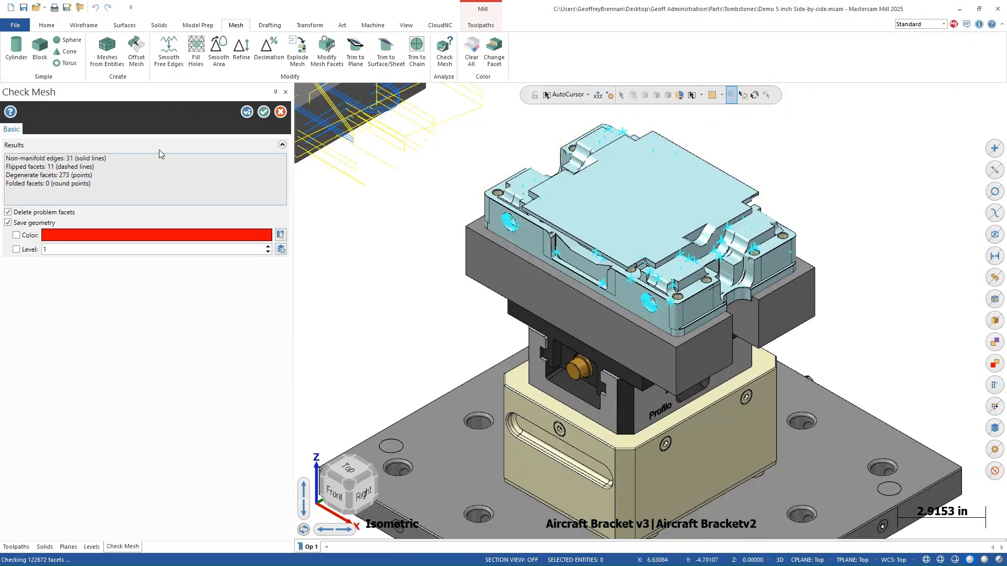
left_click(17, 234)
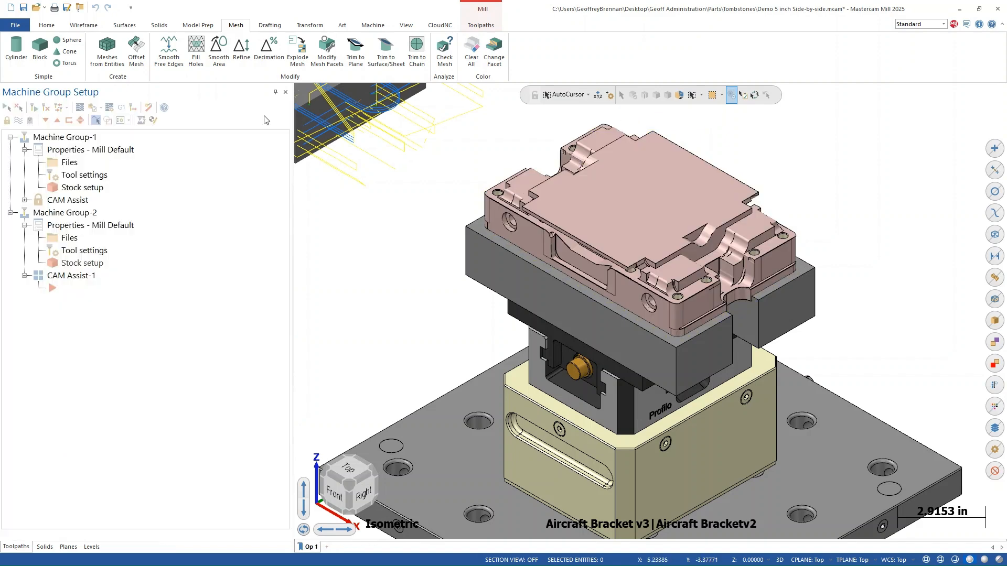
left_click(439, 26)
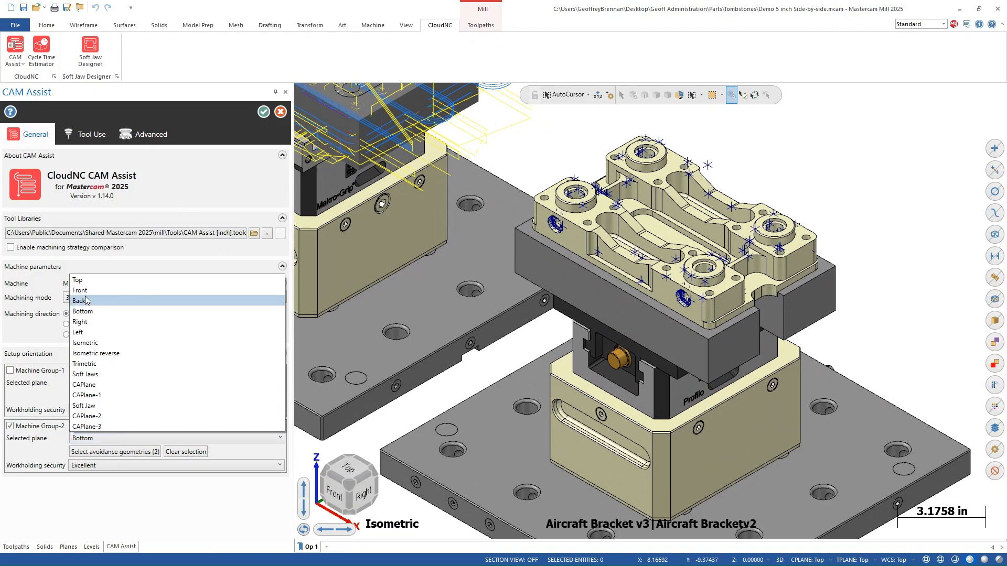
Set the Machine Group-2 setup orientation plane and compute CAM Assist.
left_click(263, 111)
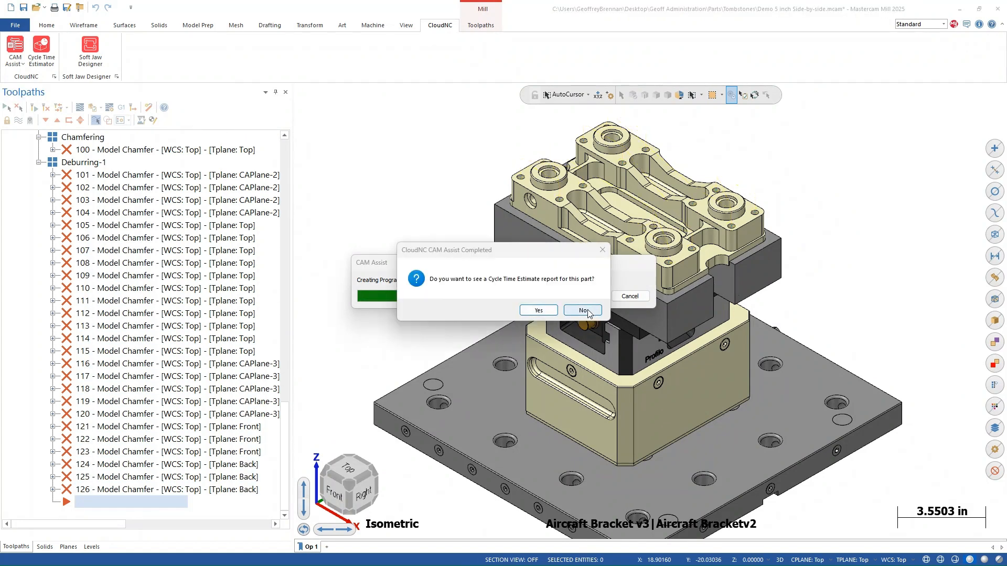
Skip the cycle time report, generate toolpaths, and verify against the Workpiece in Simulator.
left_click(580, 309)
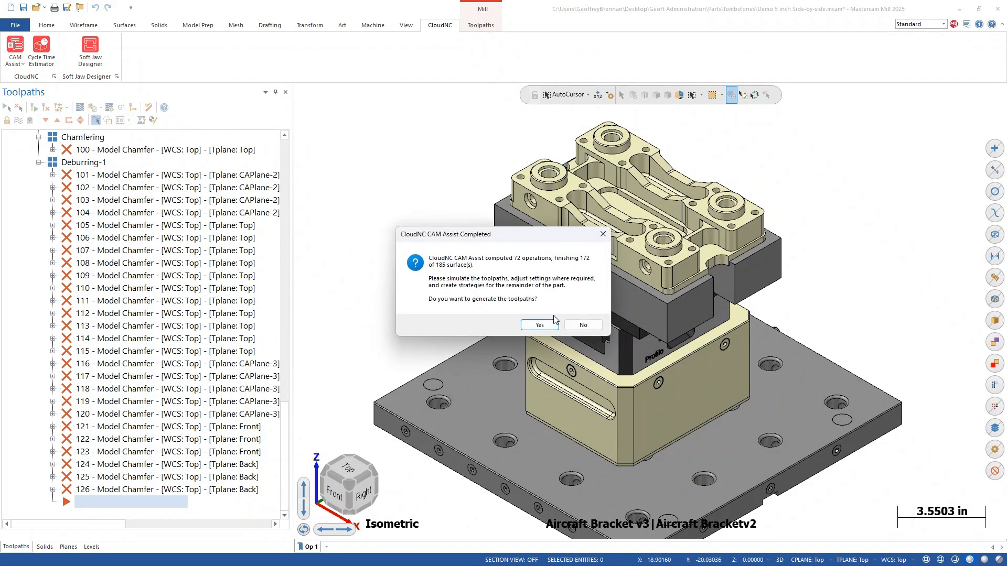
left_click(538, 324)
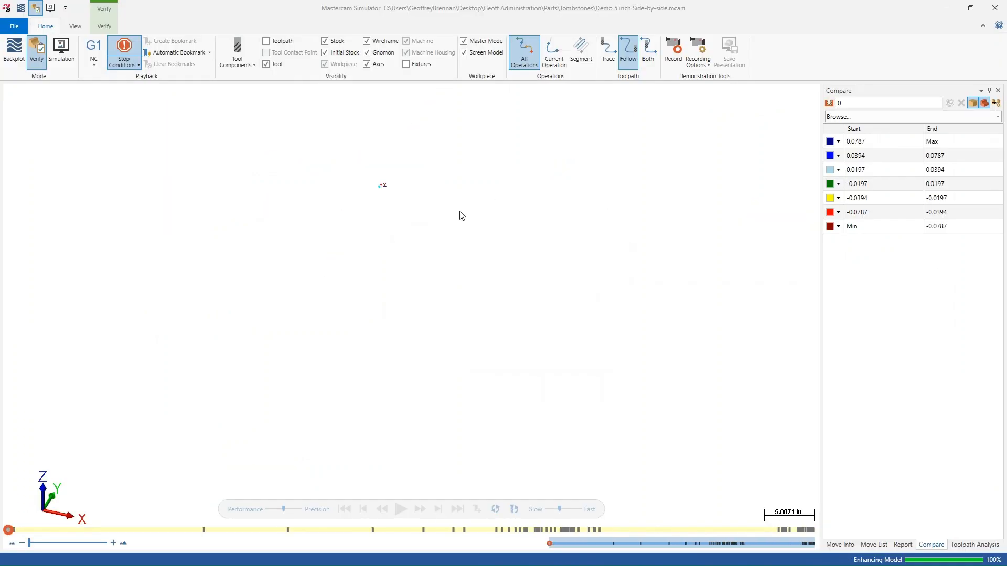
left_click(401, 509)
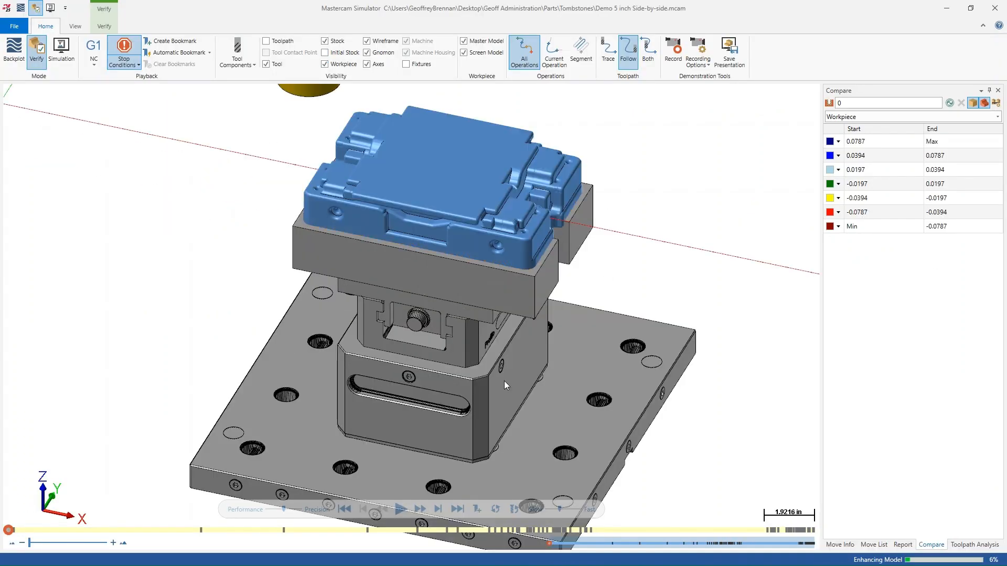